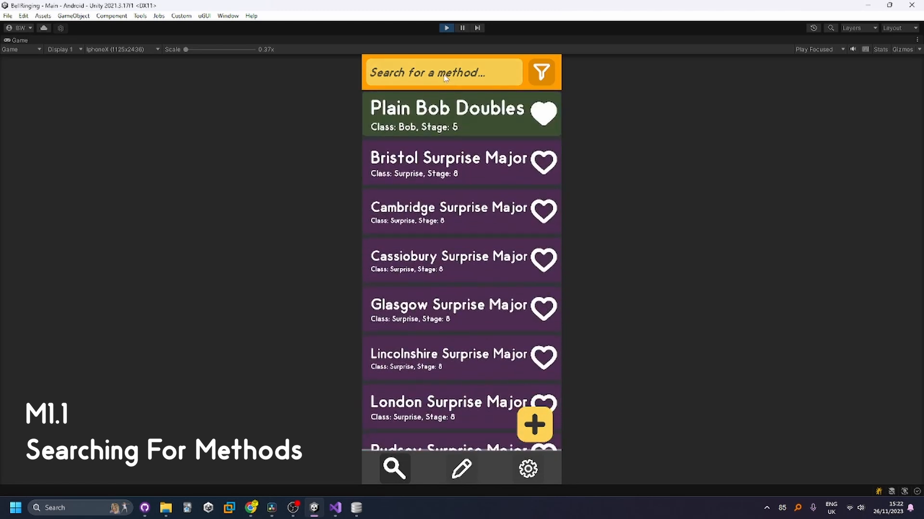
- Search 'grandsire' and set filters: no Jump filter, collection Any, custom methods only
{"action": "type", "text": "grandsire"}
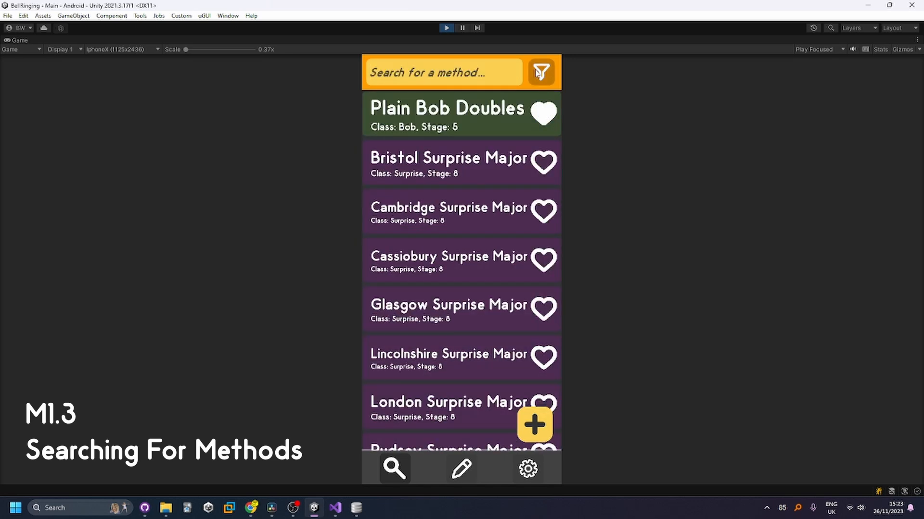
{"action": "left_click", "coordinate": [540, 72]}
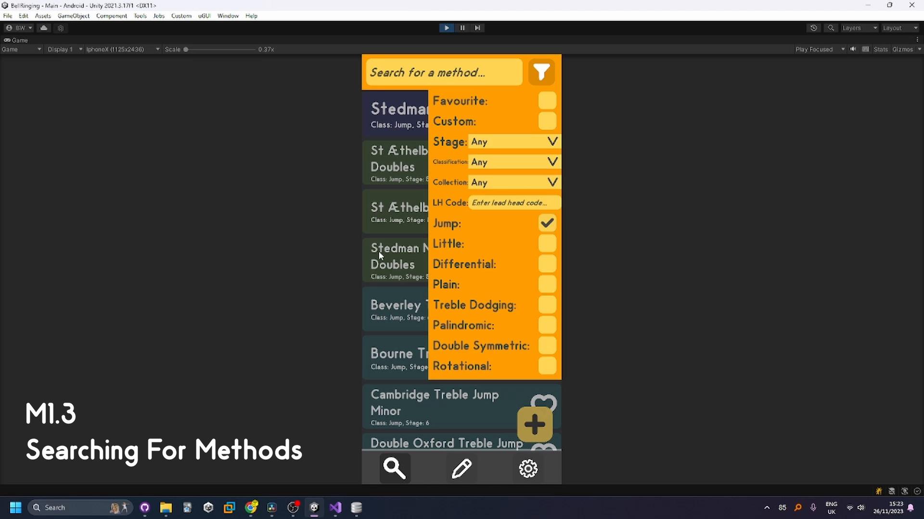
{"action": "scroll", "scroll_direction": "down", "scroll_amount": 3}
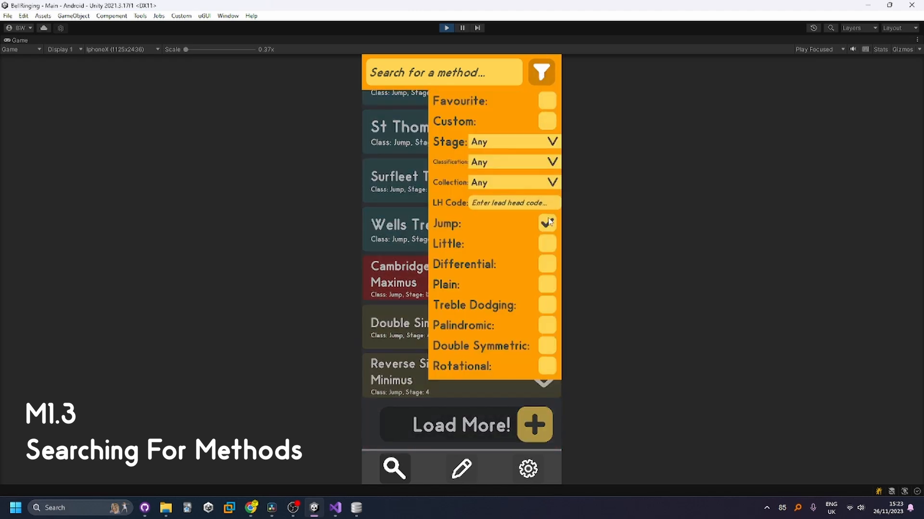
{"action": "left_click", "coordinate": [546, 264]}
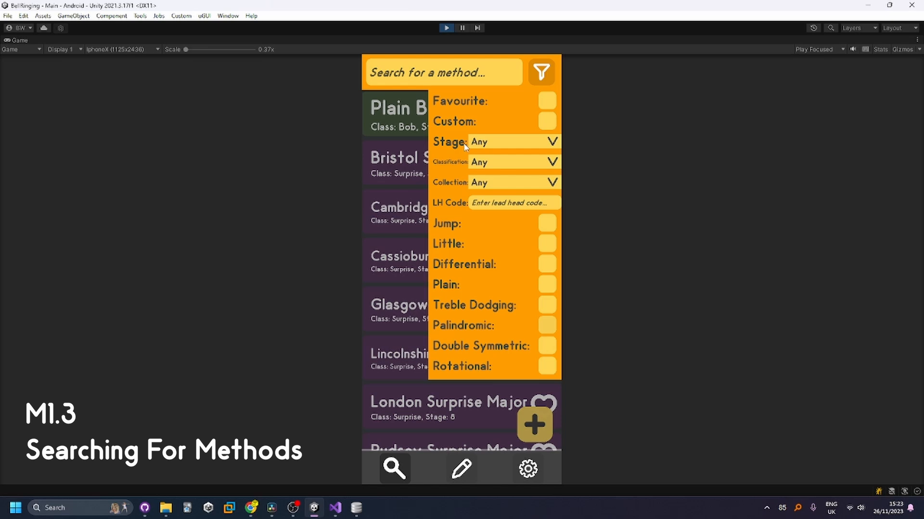
{"action": "left_click", "coordinate": [512, 141]}
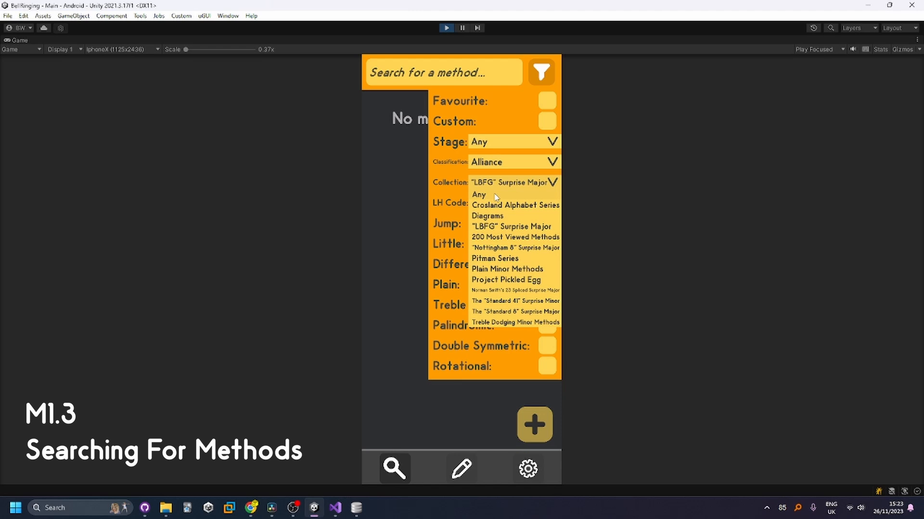
{"action": "left_click", "coordinate": [479, 194]}
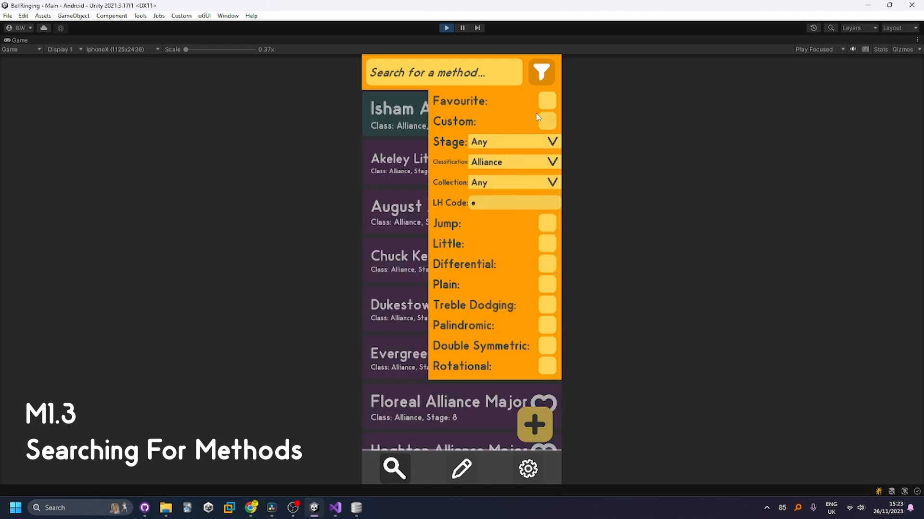
{"action": "left_click", "coordinate": [546, 121]}
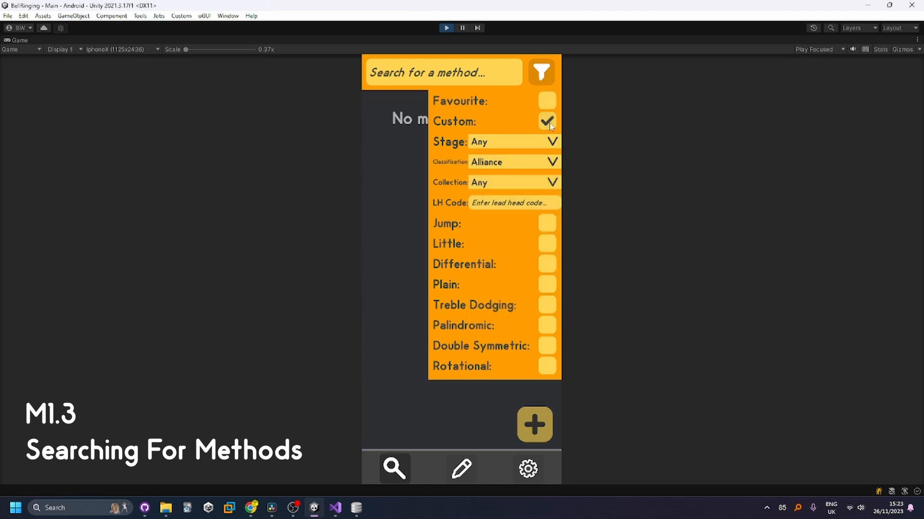
{"action": "left_click", "coordinate": [540, 72]}
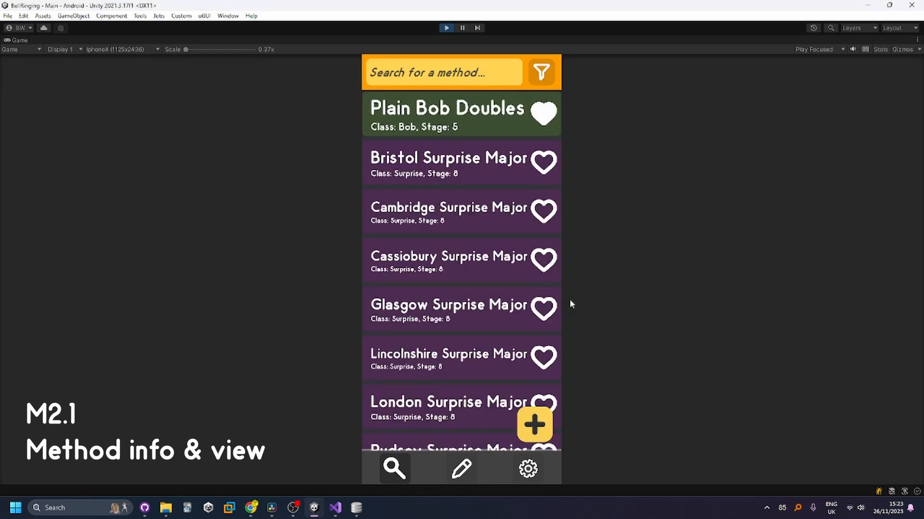
{"action": "mouse_move", "coordinate": [464, 136]}
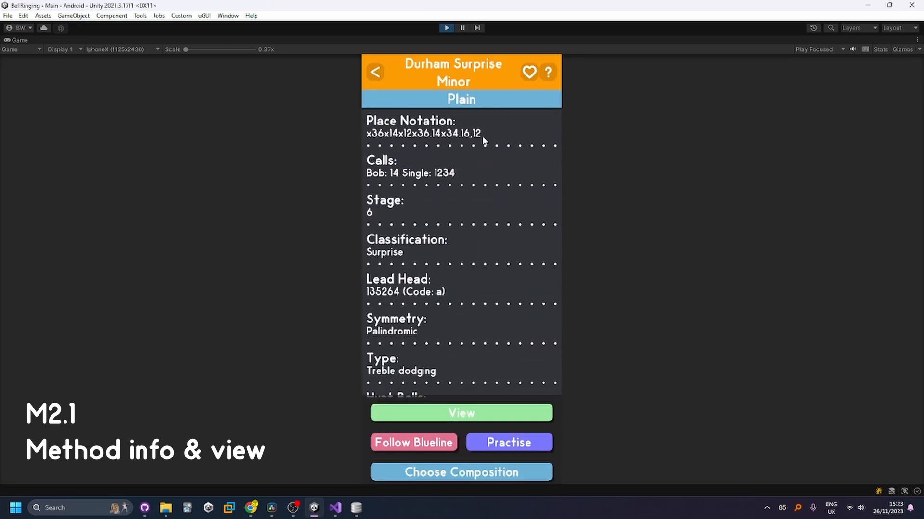
{"action": "mouse_move", "coordinate": [431, 256]}
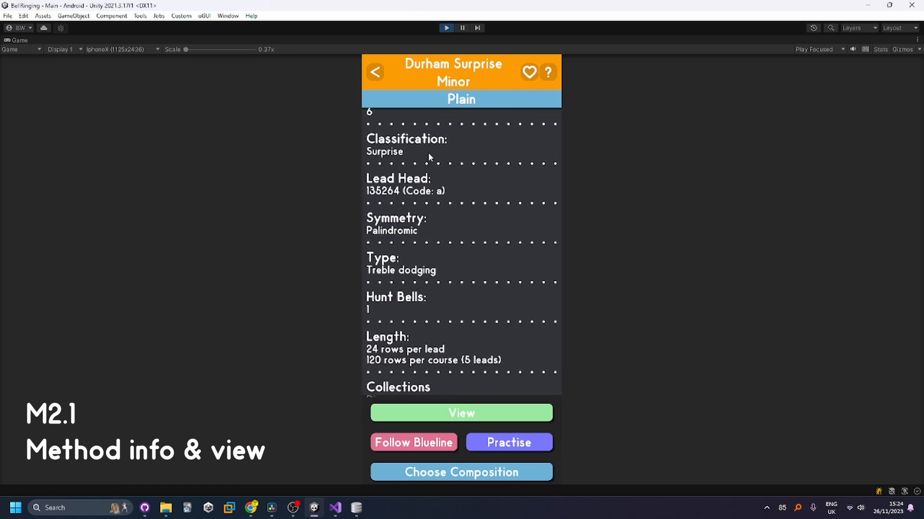
- Open Bristol Surprise Major's details and show its line diagram
{"action": "scroll", "scroll_direction": "down", "scroll_amount": 3}
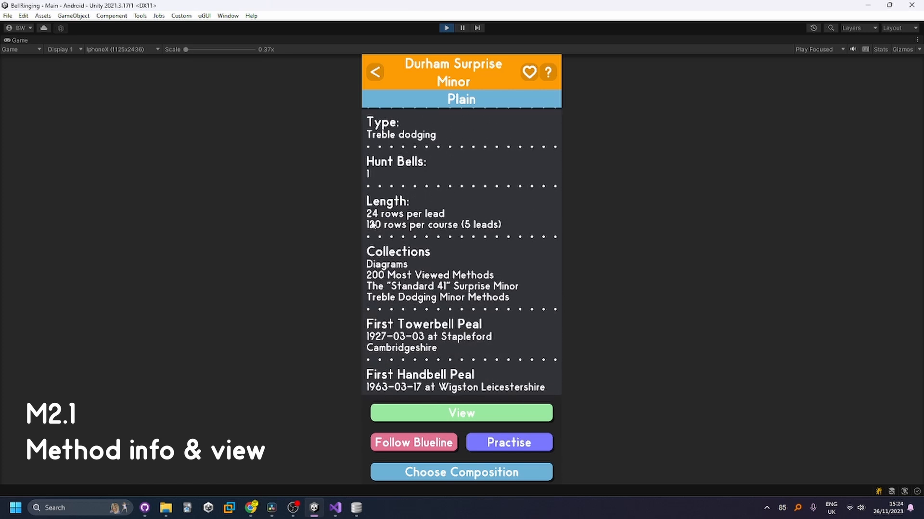
{"action": "mouse_move", "coordinate": [360, 362]}
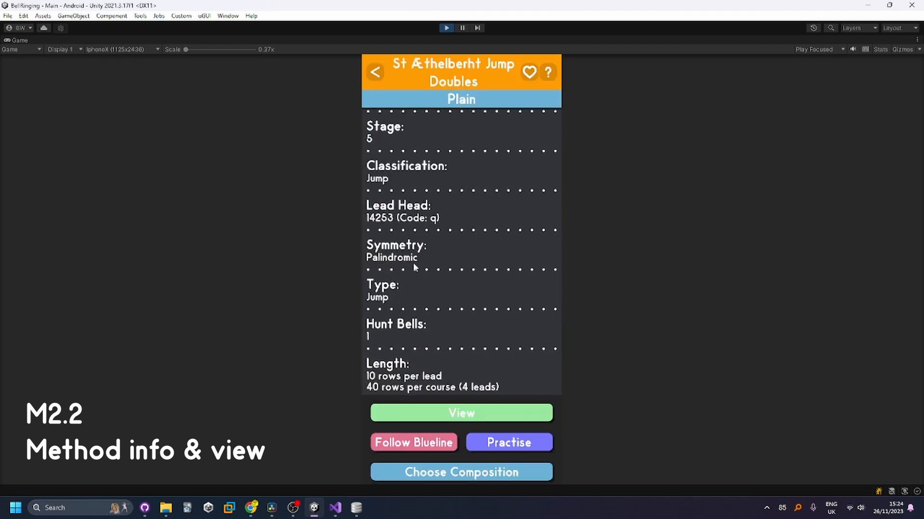
{"action": "left_click", "coordinate": [375, 71]}
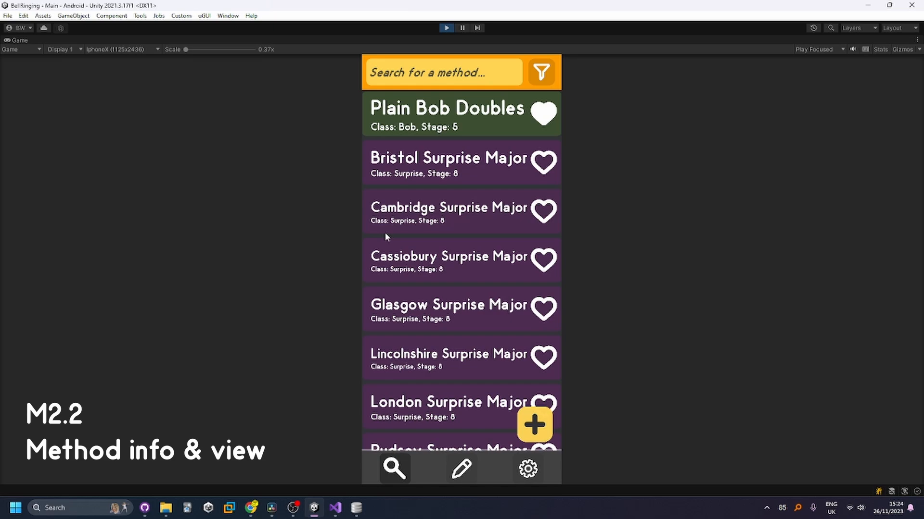
{"action": "left_click", "coordinate": [449, 163]}
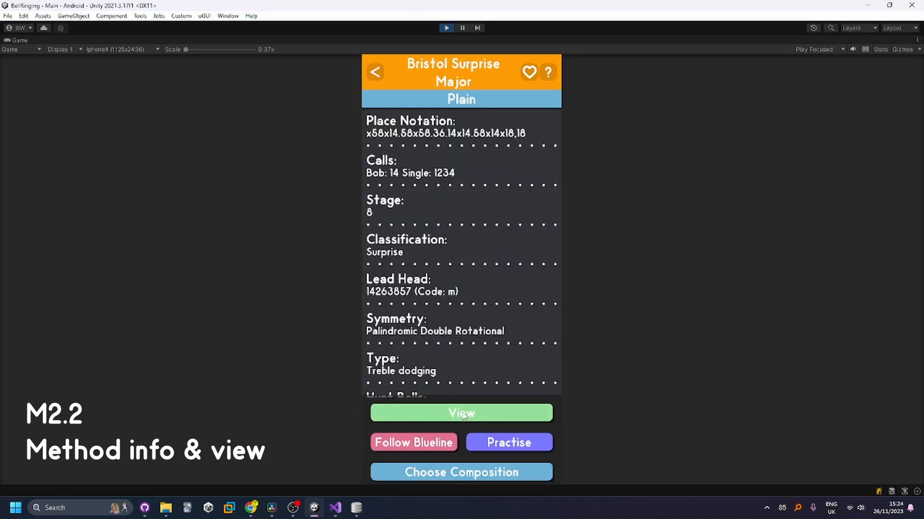
{"action": "left_click", "coordinate": [461, 412]}
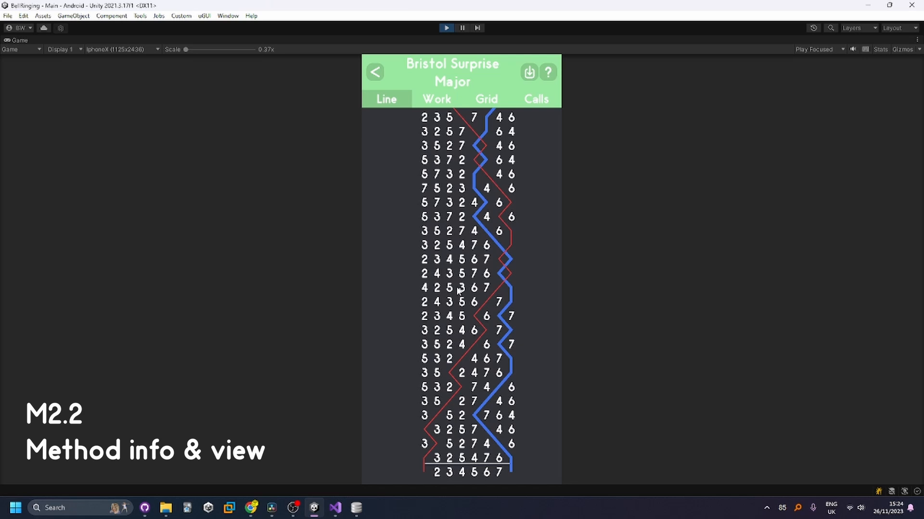
- View Bristol's single-bell work with place descriptions, then the grid of every bell
{"action": "left_click", "coordinate": [436, 99]}
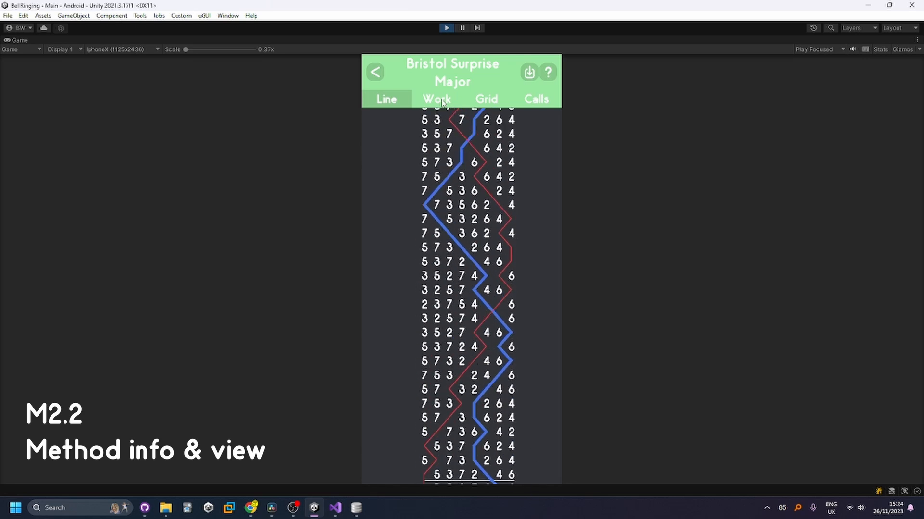
{"action": "left_click", "coordinate": [435, 98]}
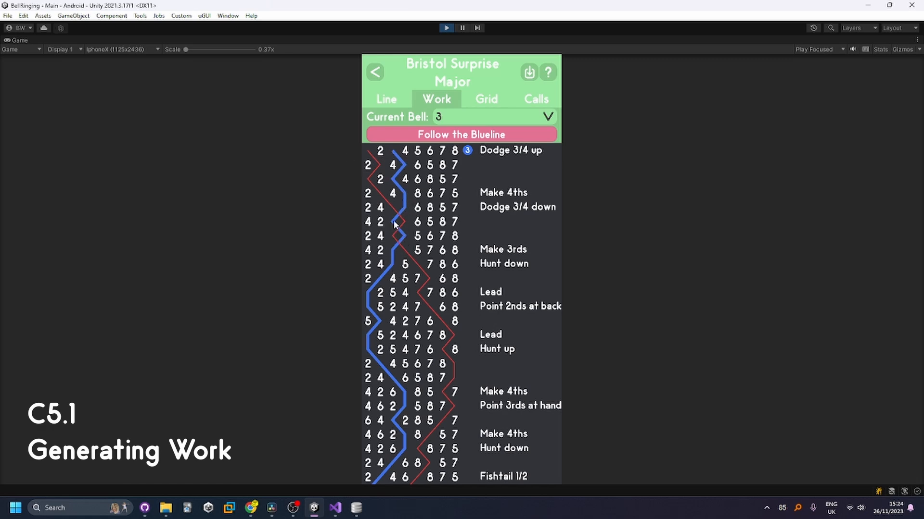
{"action": "scroll", "scroll_direction": "down", "scroll_amount": 3}
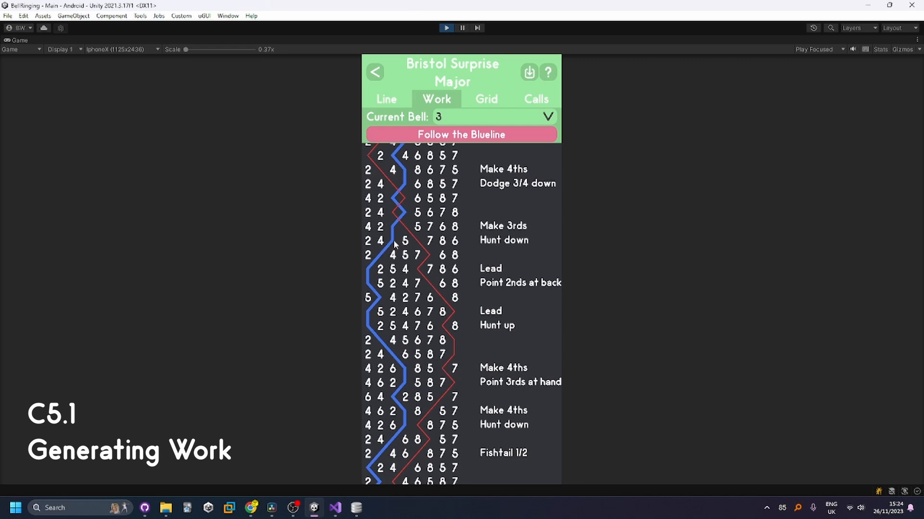
{"action": "scroll", "scroll_direction": "down", "scroll_amount": 3}
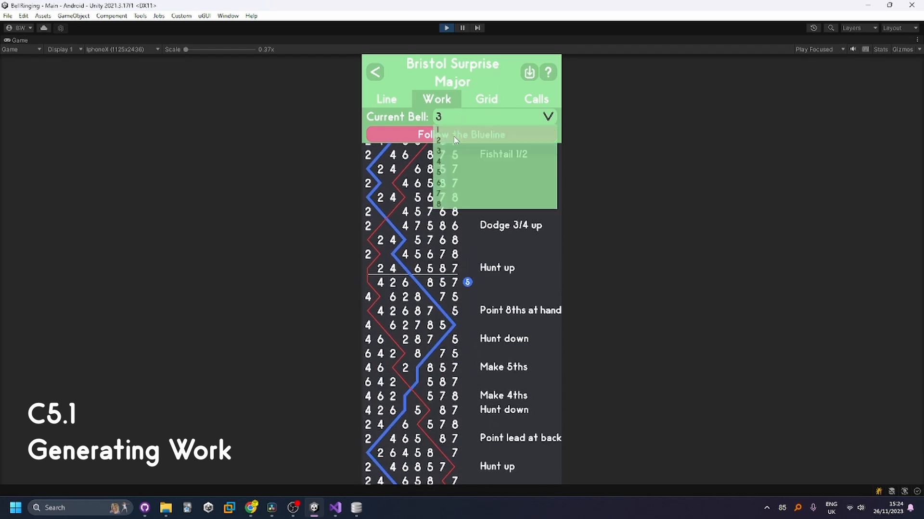
{"action": "left_click", "coordinate": [485, 100]}
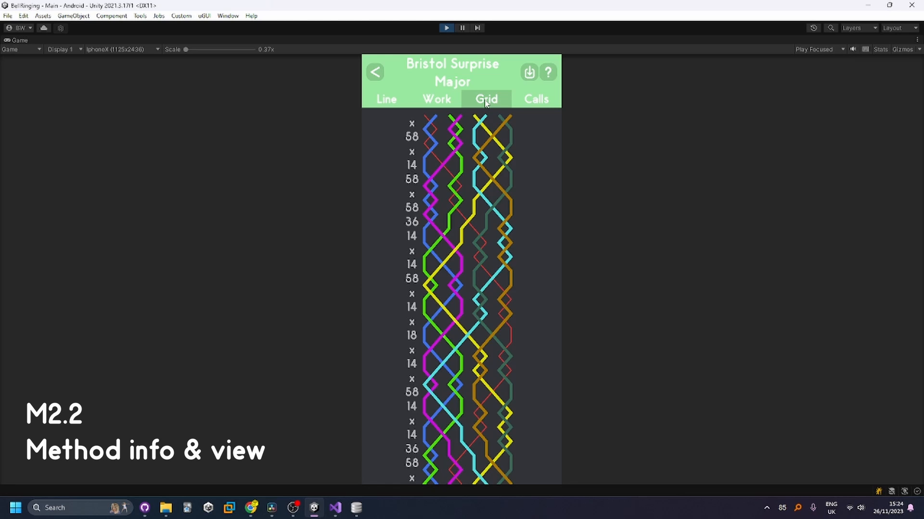
{"action": "left_click", "coordinate": [535, 99]}
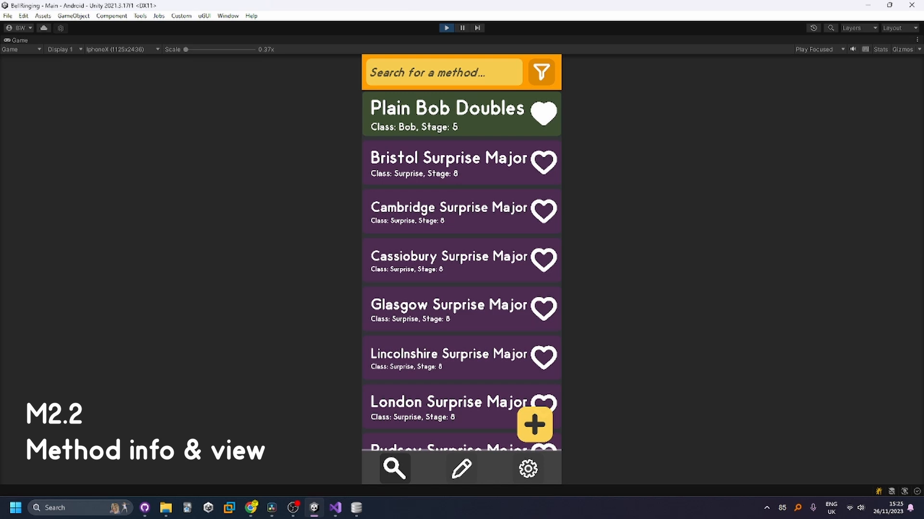
- Search 'thomas', view St Thomas Surprise Minor's grid, then go back
{"action": "type", "text": "st thos"}
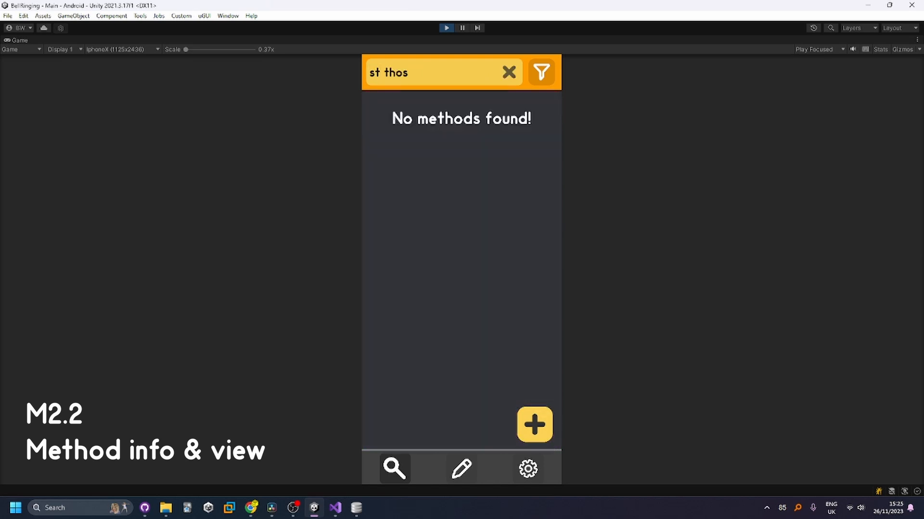
{"action": "type", "text": "thomas sur"}
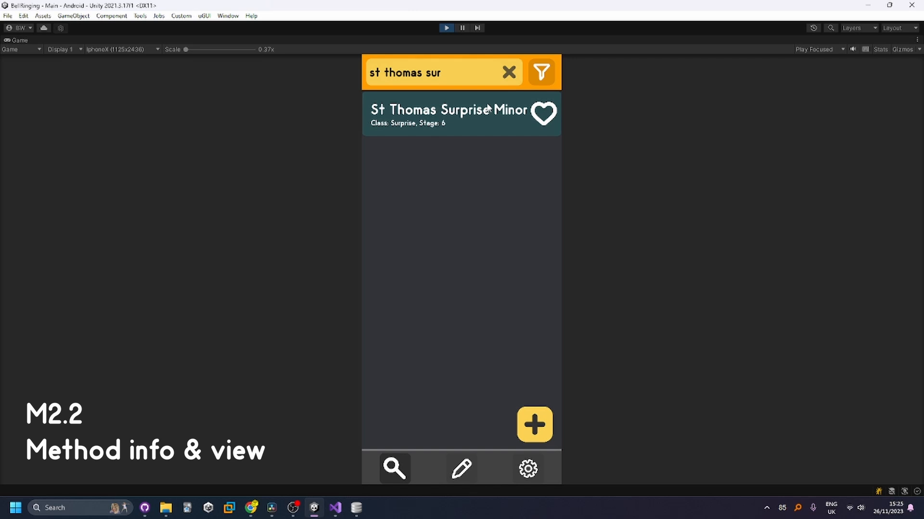
{"action": "left_click", "coordinate": [448, 113]}
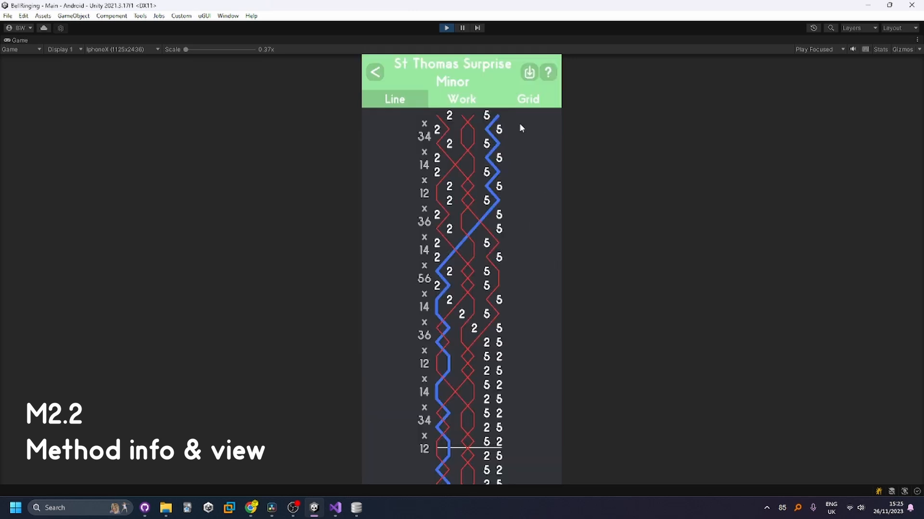
{"action": "left_click", "coordinate": [527, 99]}
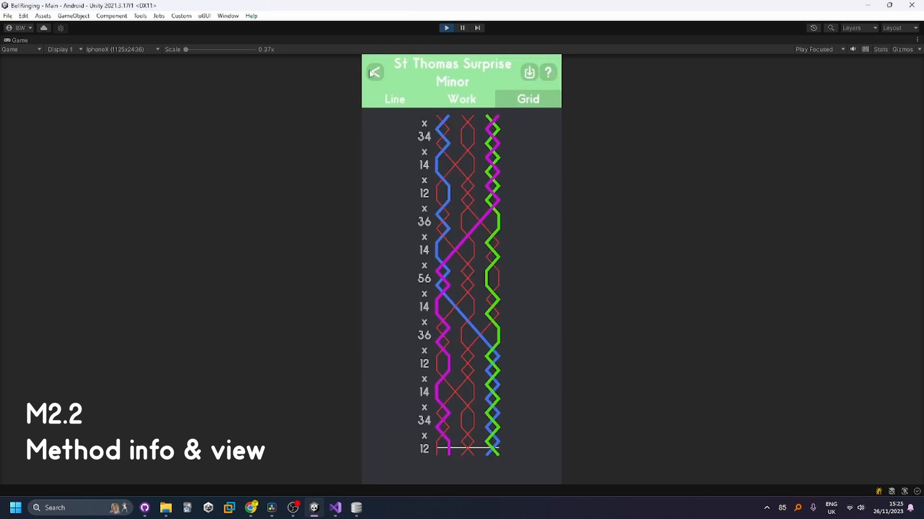
{"action": "left_click", "coordinate": [374, 73]}
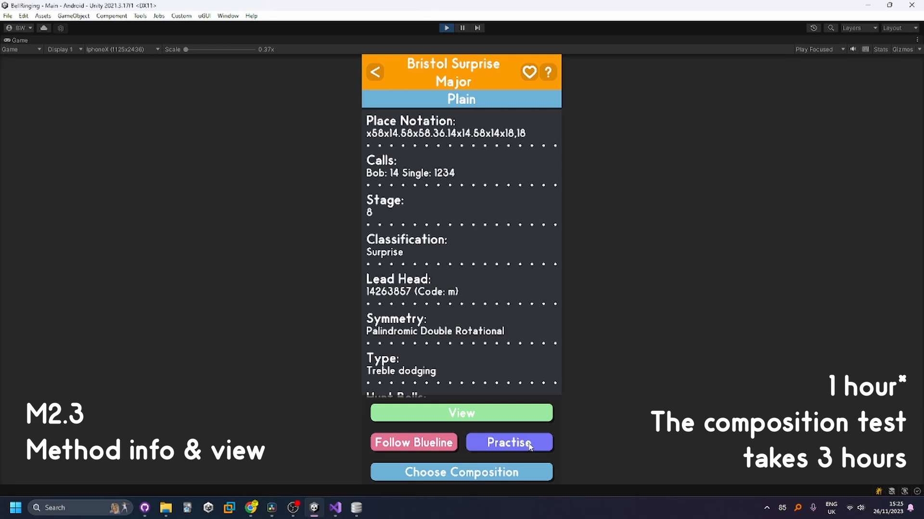
{"action": "mouse_move", "coordinate": [618, 286]}
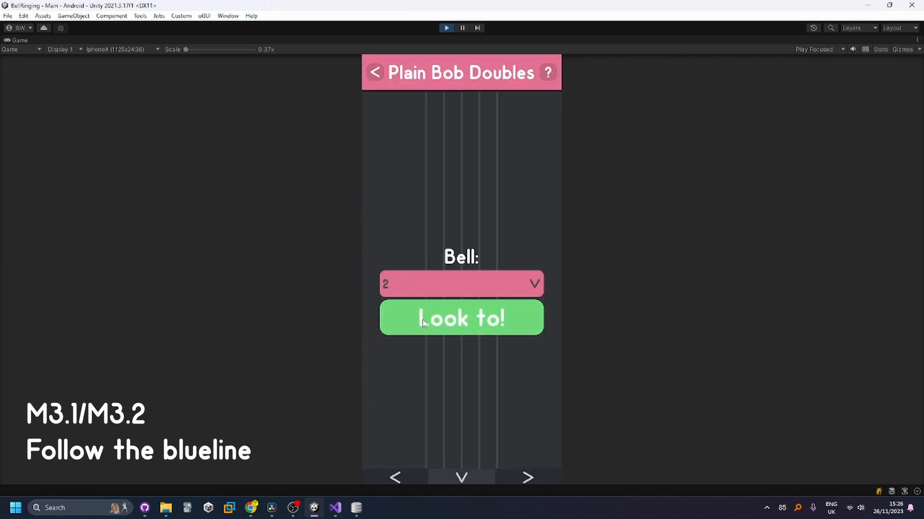
- Play a Plain Bob Doubles follow-the-blueline round to the score screen, then leave it
{"action": "left_click", "coordinate": [462, 317]}
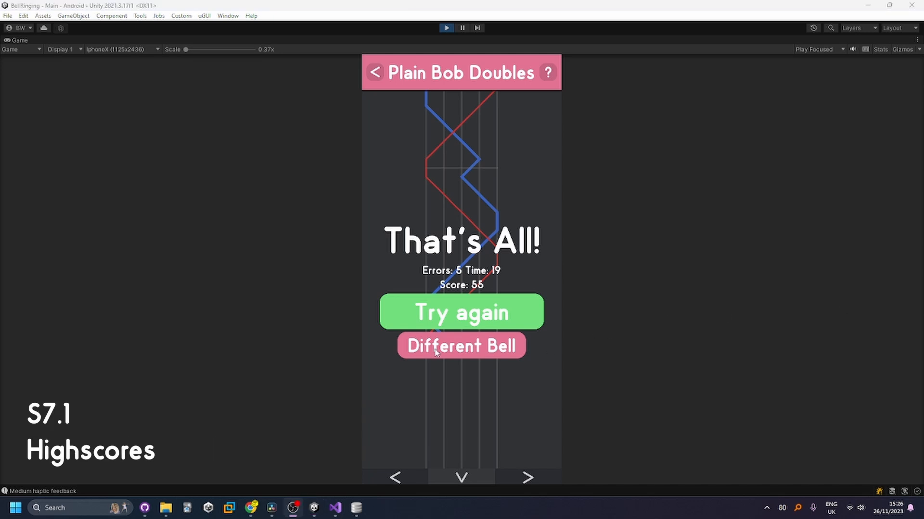
{"action": "left_click", "coordinate": [461, 345]}
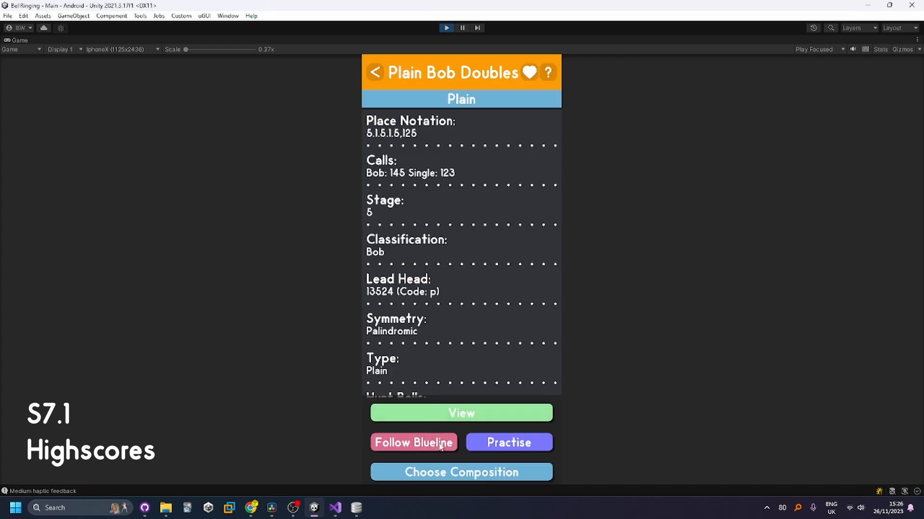
- Follow the Plain Bob Minor blueline from '64 spliced plain and little', then pause Unity
{"action": "left_click", "coordinate": [414, 443]}
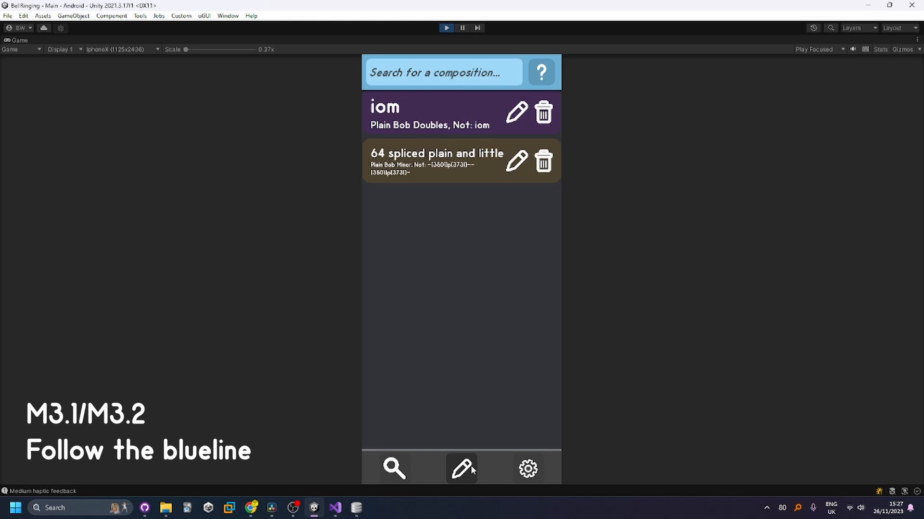
{"action": "left_click", "coordinate": [436, 160]}
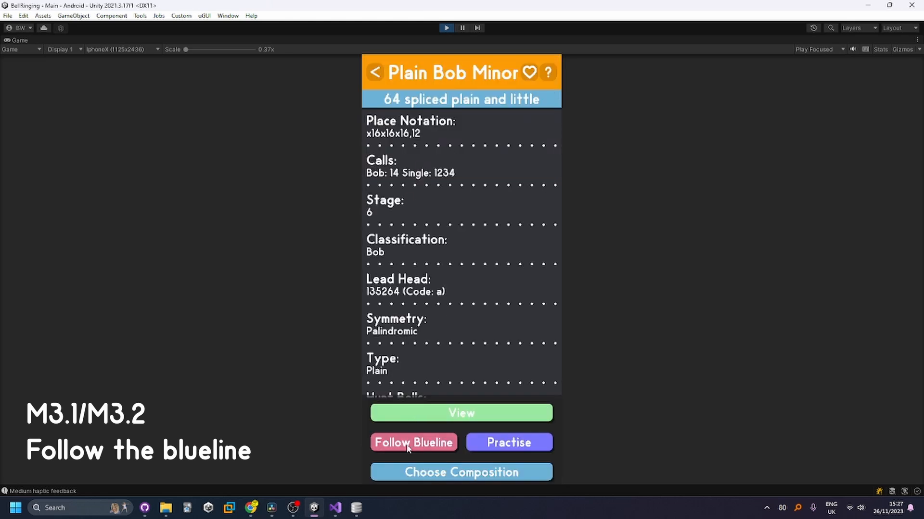
{"action": "left_click", "coordinate": [414, 443]}
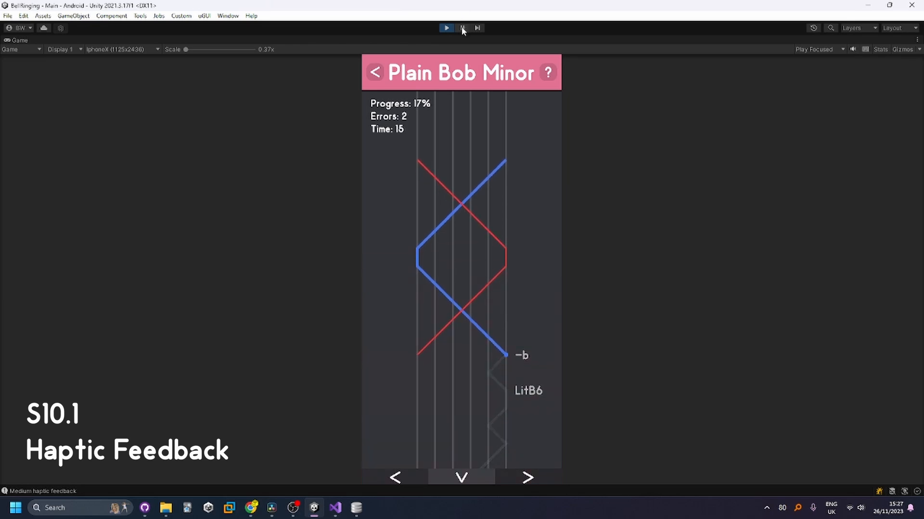
{"action": "left_click", "coordinate": [446, 28]}
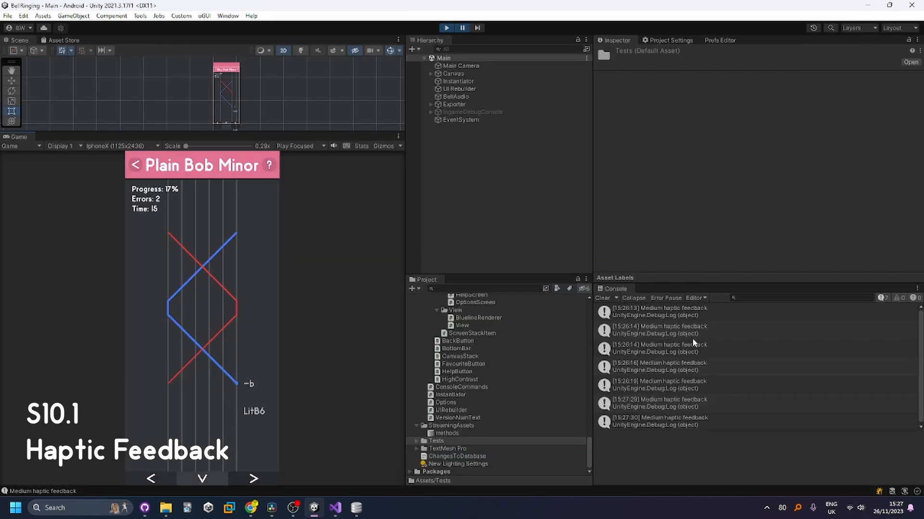
- Show the stack trace of a Medium haptic feedback entry in the Console
{"action": "left_click", "coordinate": [659, 347]}
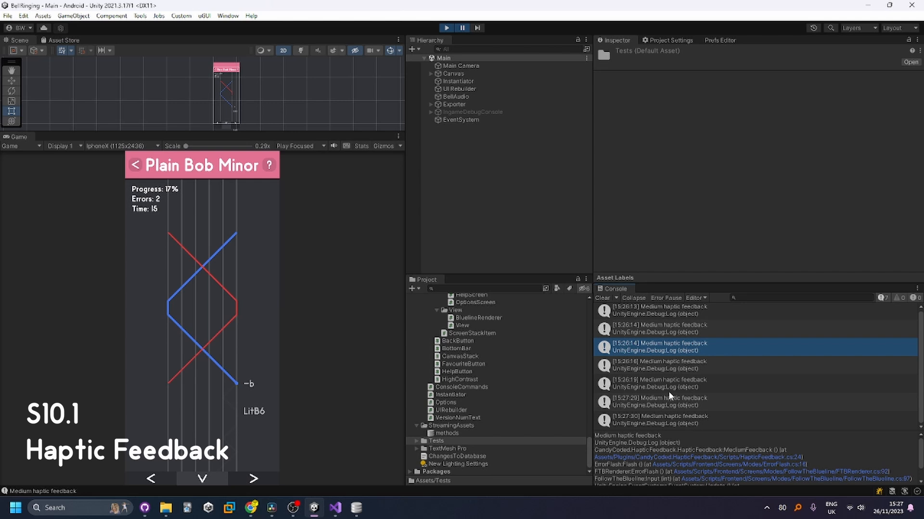
{"action": "mouse_move", "coordinate": [669, 396]}
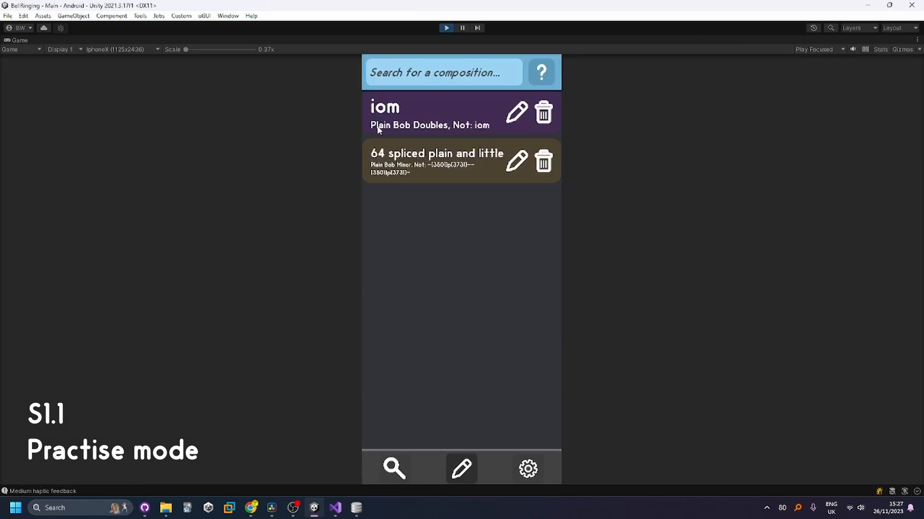
- Practise Plain Bob Doubles, switching between striking, blueline, circle and sally views
{"action": "left_click", "coordinate": [394, 468]}
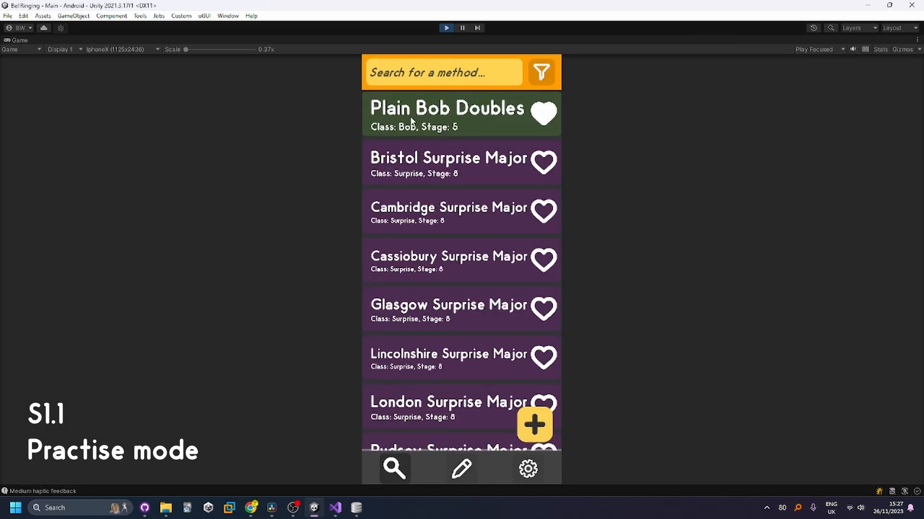
{"action": "left_click", "coordinate": [446, 113]}
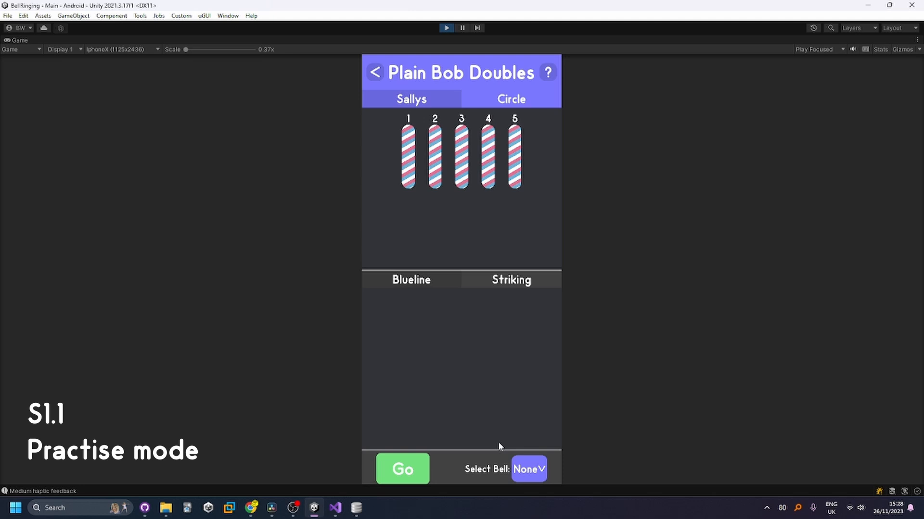
{"action": "mouse_move", "coordinate": [475, 171]}
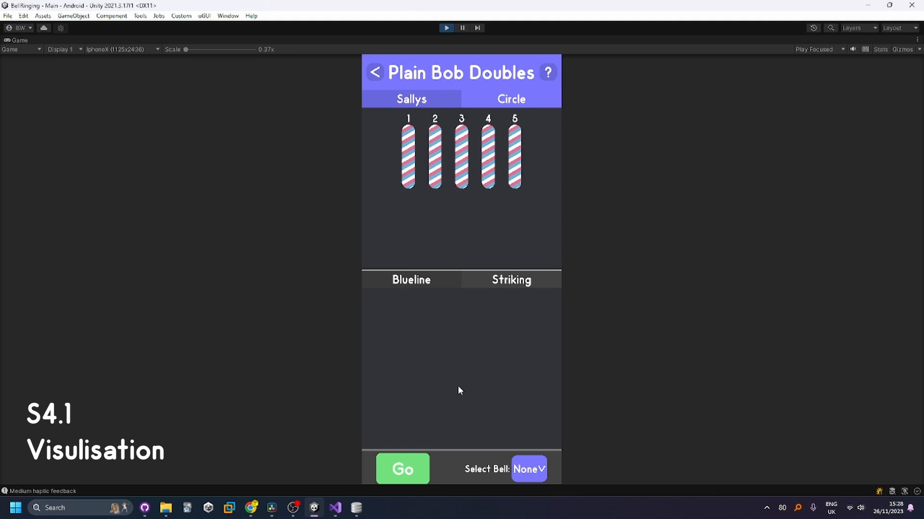
{"action": "left_click", "coordinate": [510, 280]}
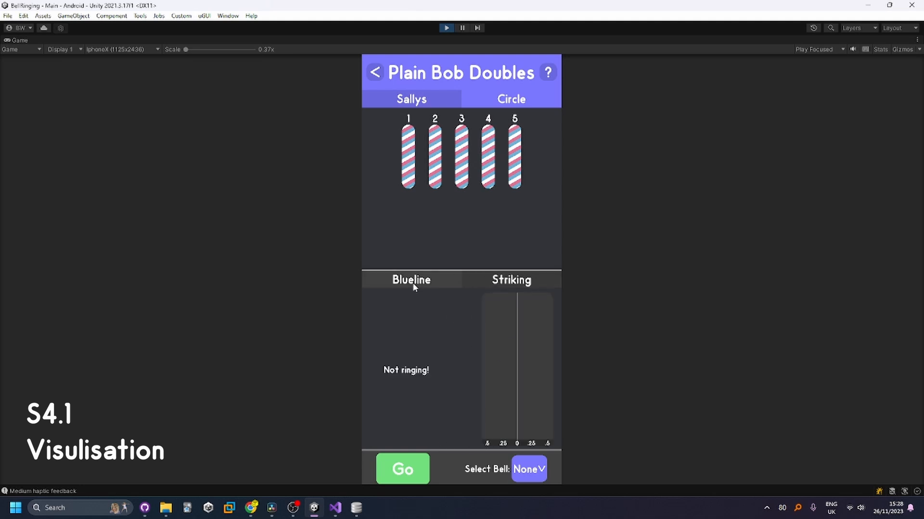
{"action": "left_click", "coordinate": [402, 469]}
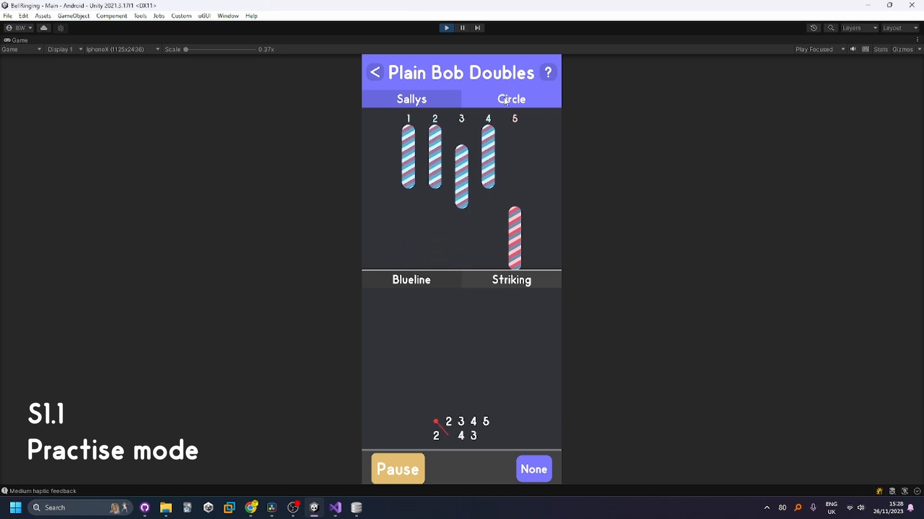
{"action": "left_click", "coordinate": [510, 99]}
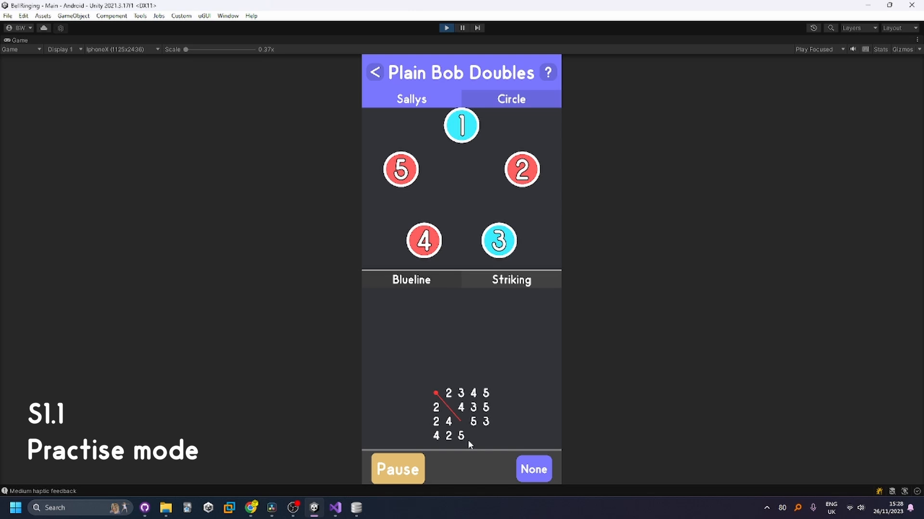
{"action": "left_click", "coordinate": [509, 279]}
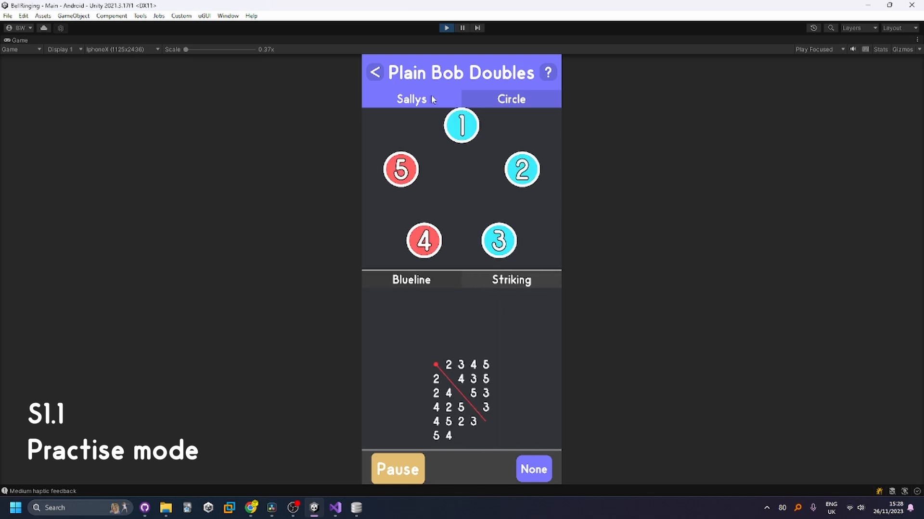
{"action": "left_click", "coordinate": [528, 469]}
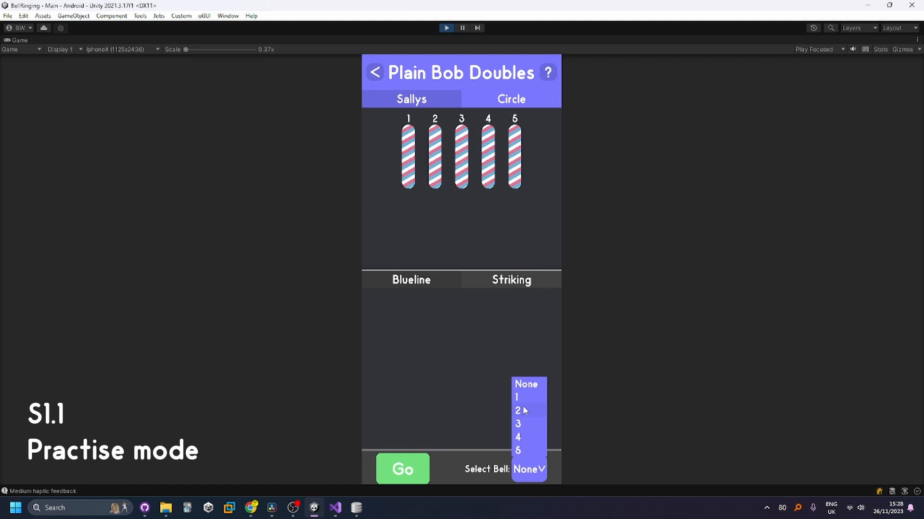
- Ring bell 2 in Plain Bob Doubles practice, then return to the method details
{"action": "left_click", "coordinate": [517, 410]}
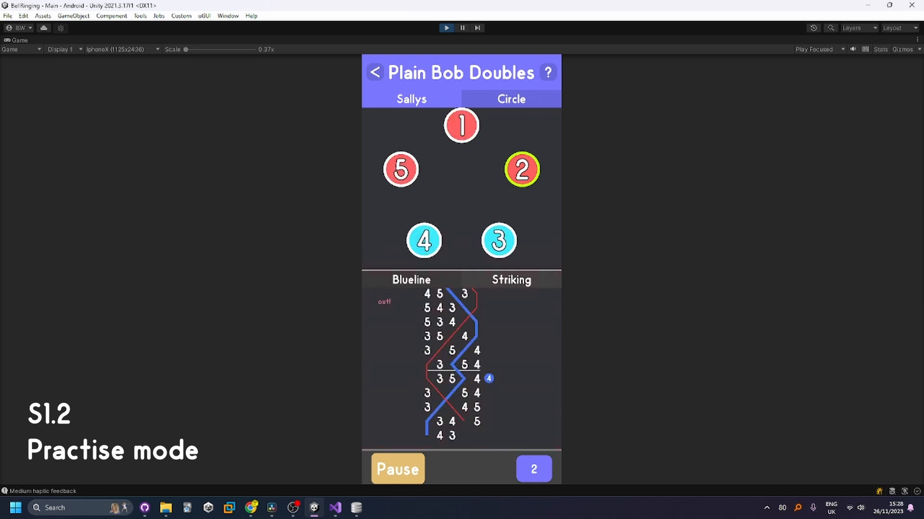
{"action": "left_click", "coordinate": [397, 469]}
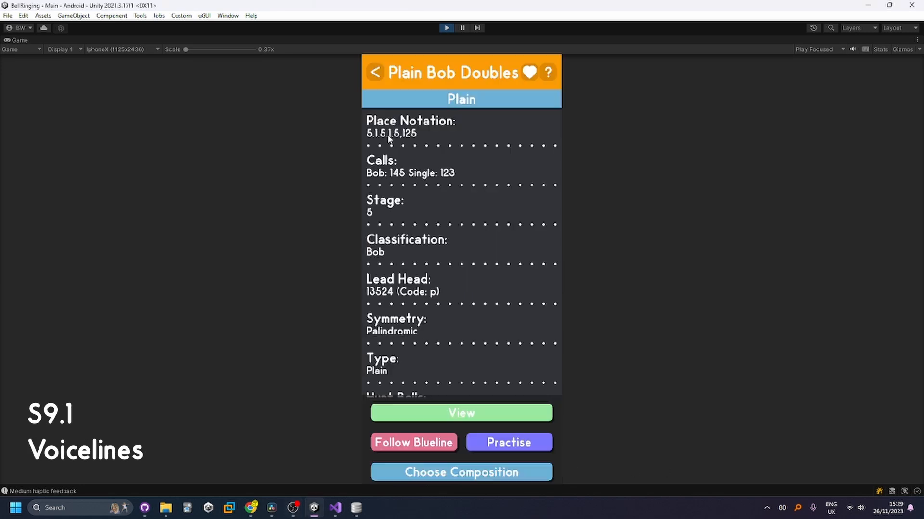
- Reopen Plain Bob Doubles practice and leave it again
{"action": "left_click", "coordinate": [461, 472]}
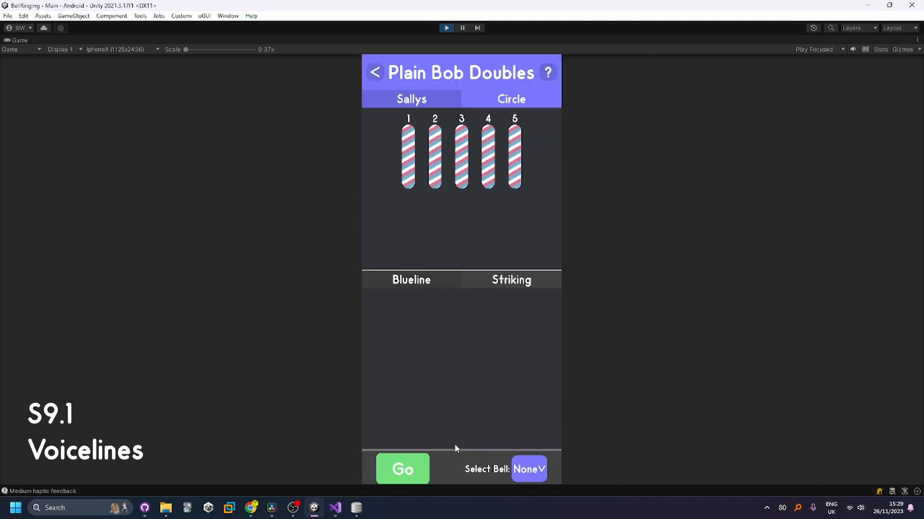
{"action": "left_click", "coordinate": [402, 469]}
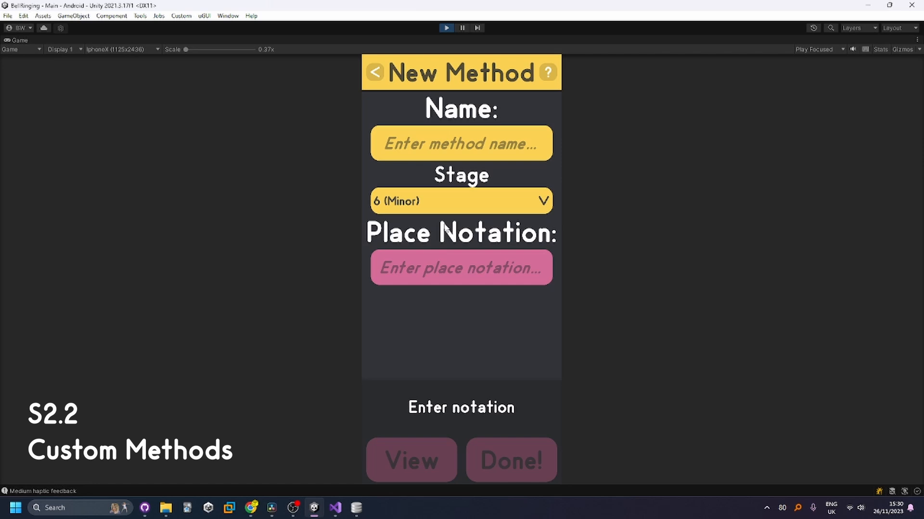
- Name the new method 'test', stage 8 (Major), notation 562.7.2112,612.632,2
{"action": "type", "text": "test"}
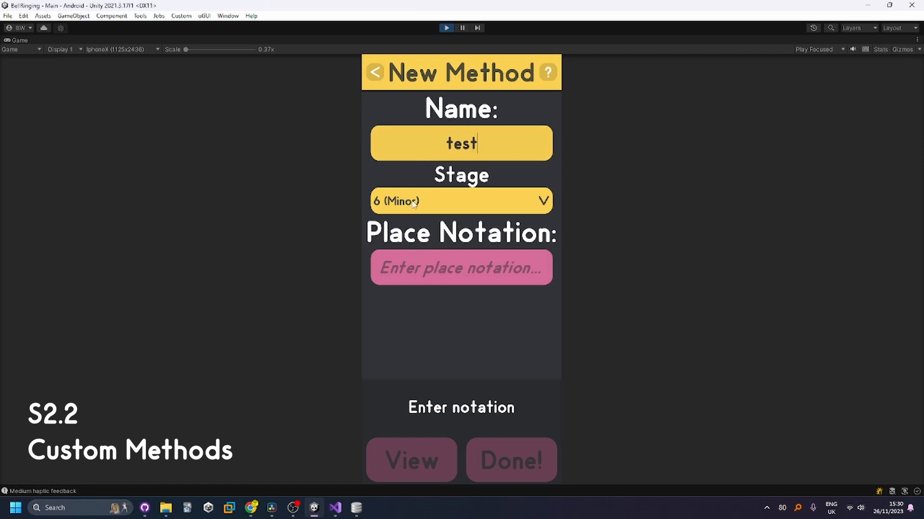
{"action": "left_click", "coordinate": [459, 200]}
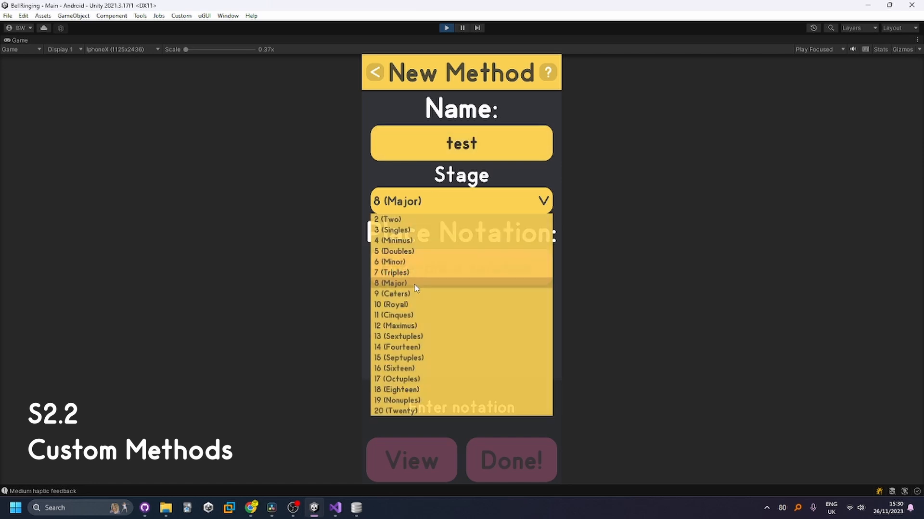
{"action": "left_click", "coordinate": [412, 283]}
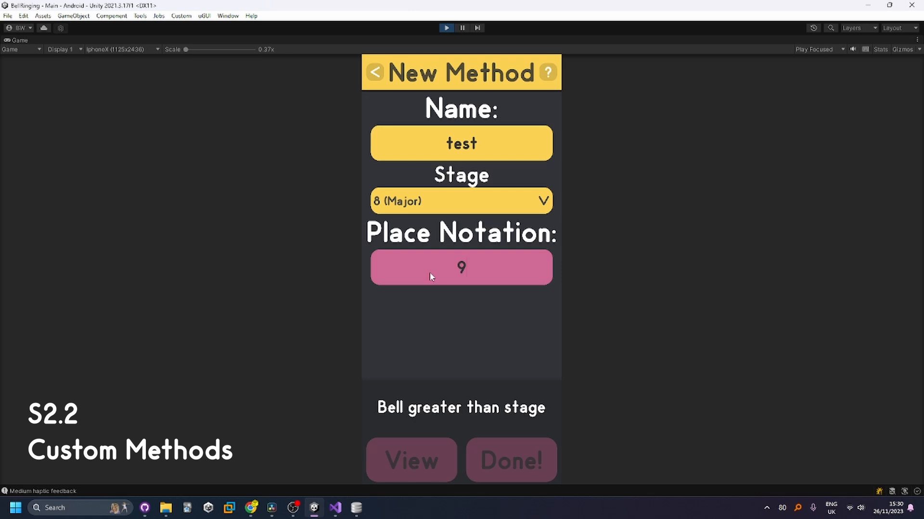
{"action": "type", "text": "812"}
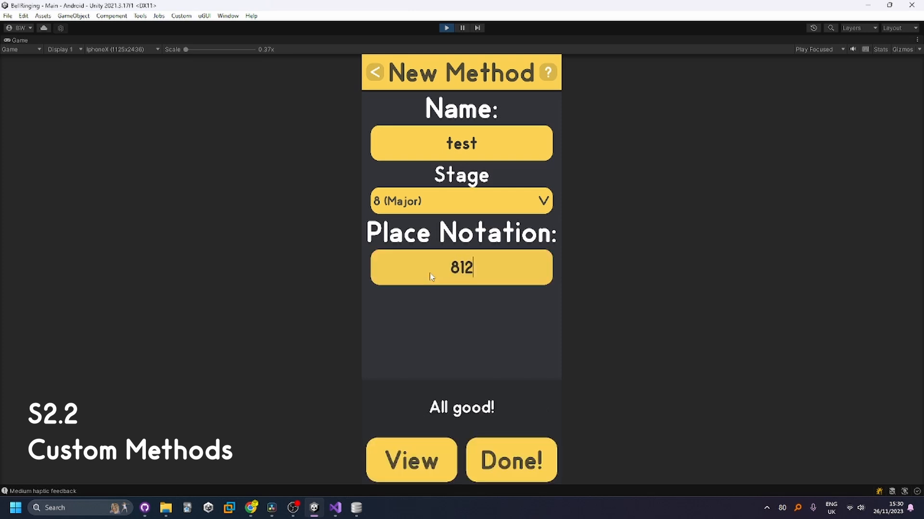
{"action": "type", "text": "ashdlash"}
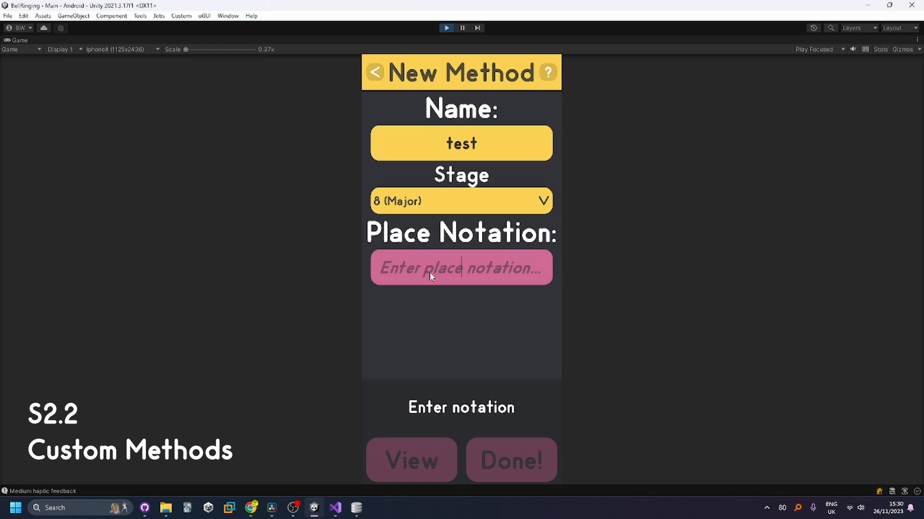
{"action": "type", "text": "562.7.2112,"}
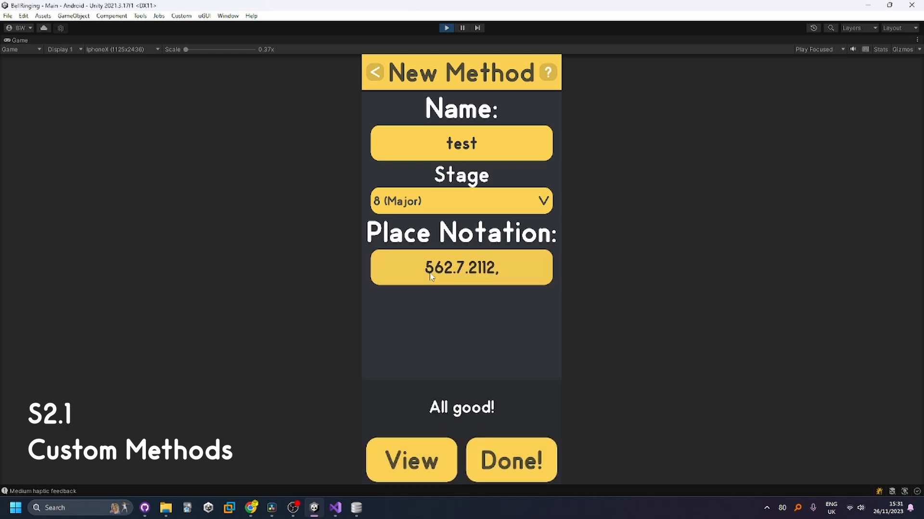
{"action": "type", "text": "612"}
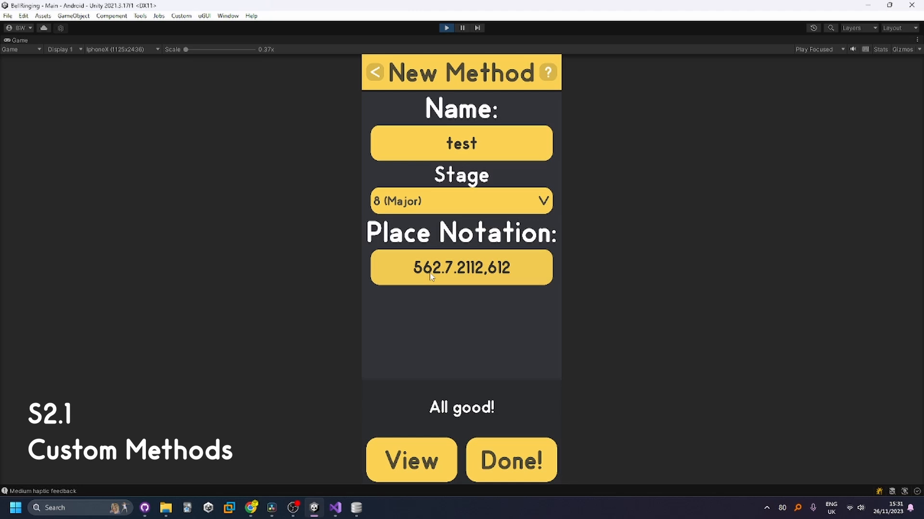
{"action": "type", "text": ".632,2"}
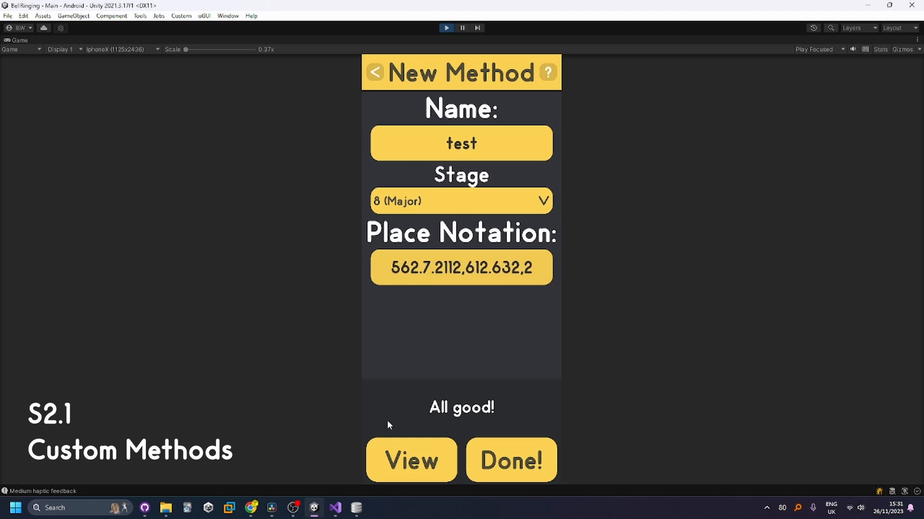
- Preview the new method's line, return to the form, and save it
{"action": "left_click", "coordinate": [410, 461]}
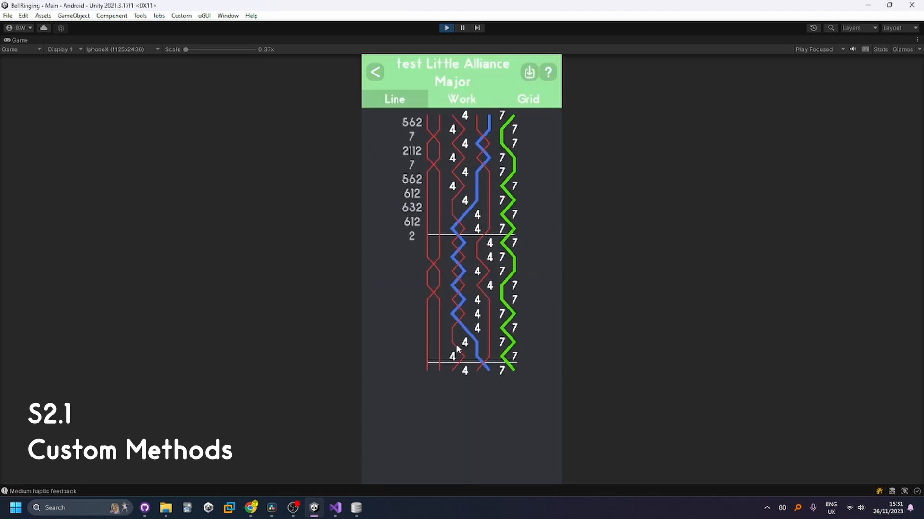
{"action": "left_click", "coordinate": [526, 99]}
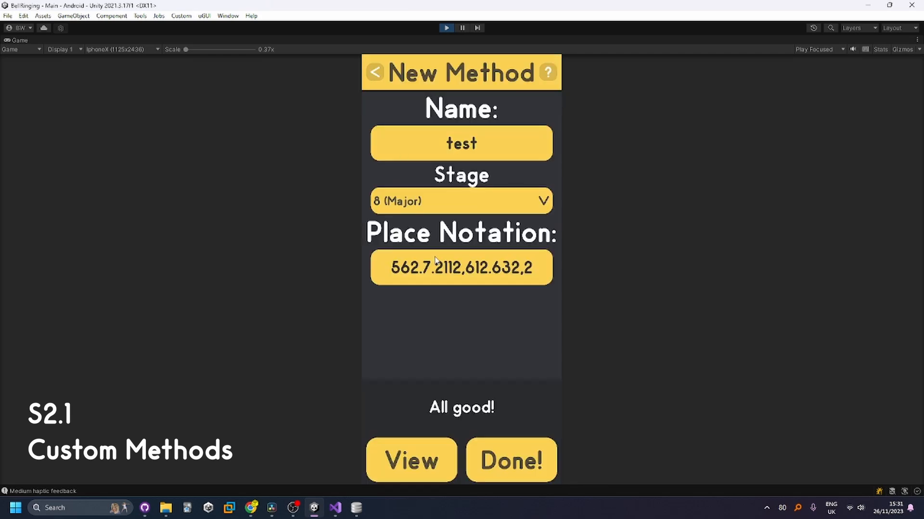
{"action": "left_click", "coordinate": [510, 460]}
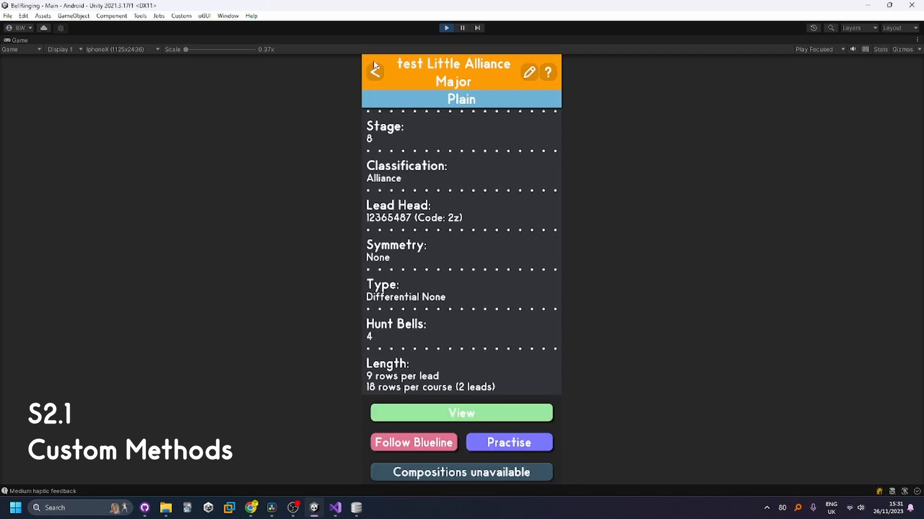
- Return to the method list, with the custom test method removed
{"action": "left_click", "coordinate": [375, 72]}
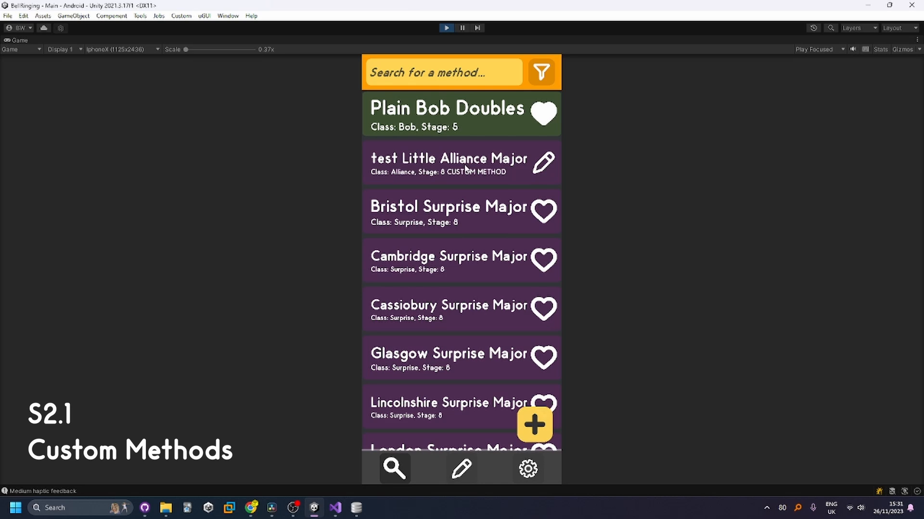
{"action": "left_click", "coordinate": [448, 163]}
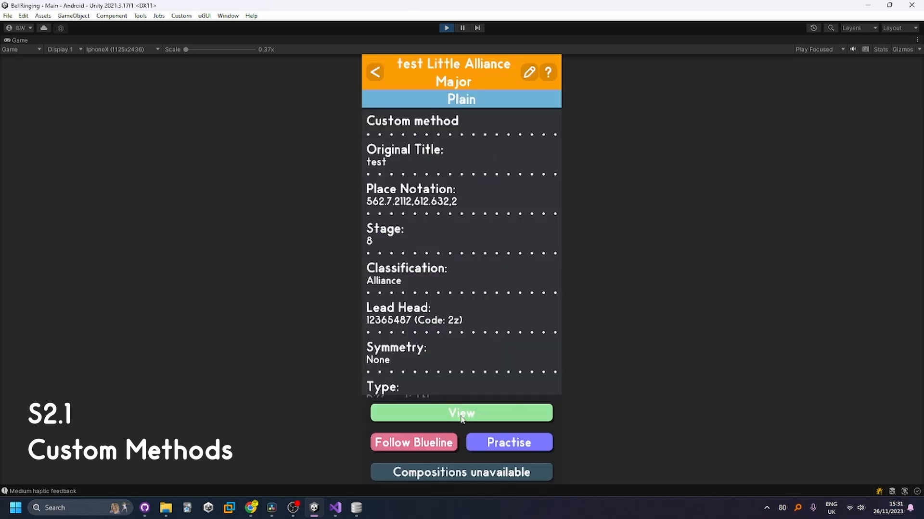
{"action": "mouse_move", "coordinate": [458, 396]}
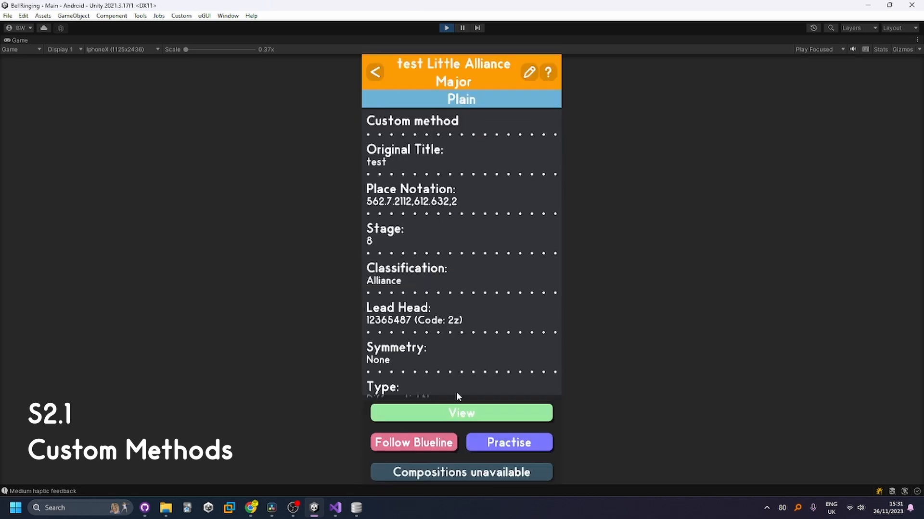
{"action": "left_click", "coordinate": [528, 71]}
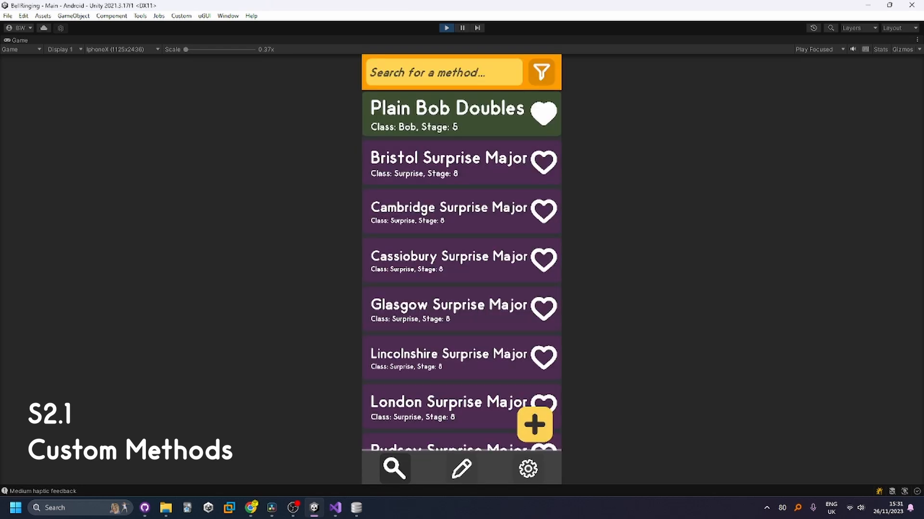
- Start a new method, enter bracketed notation 3,6 until it validates, then return
{"action": "left_click", "coordinate": [533, 424]}
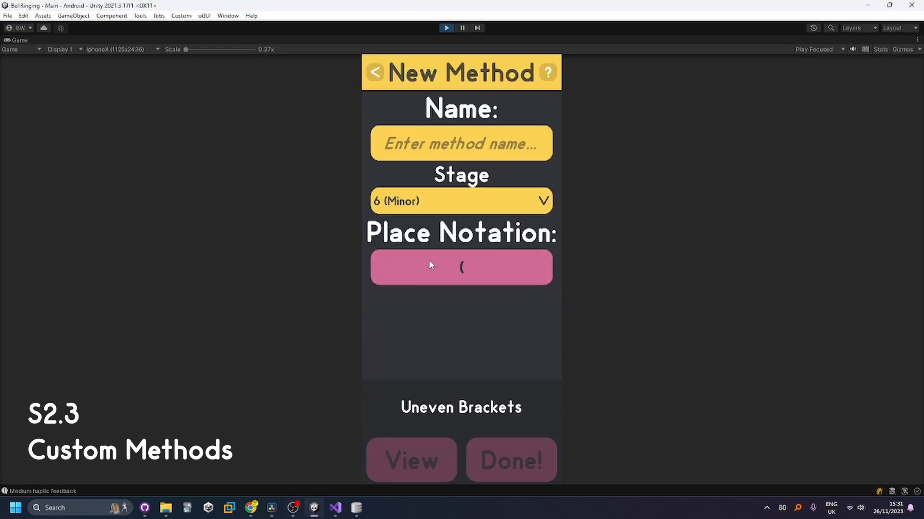
{"action": "type", "text": "3,6"}
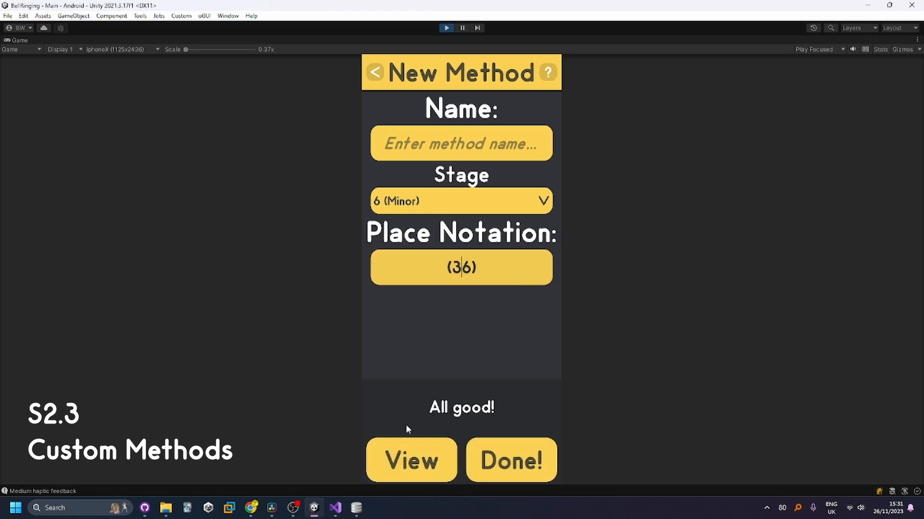
{"action": "left_click", "coordinate": [410, 461]}
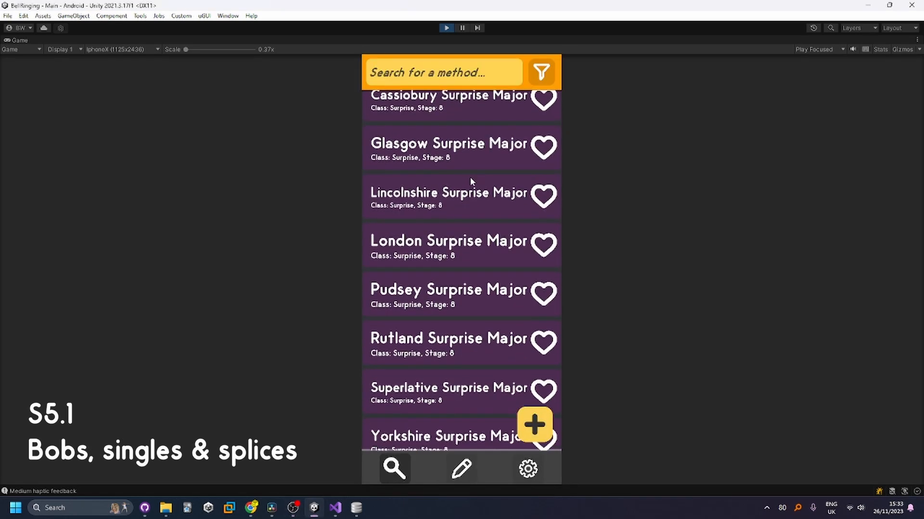
- Add composition bsb3(p)s to Pudsey Surprise Major and show its line diagram
{"action": "left_click", "coordinate": [448, 289]}
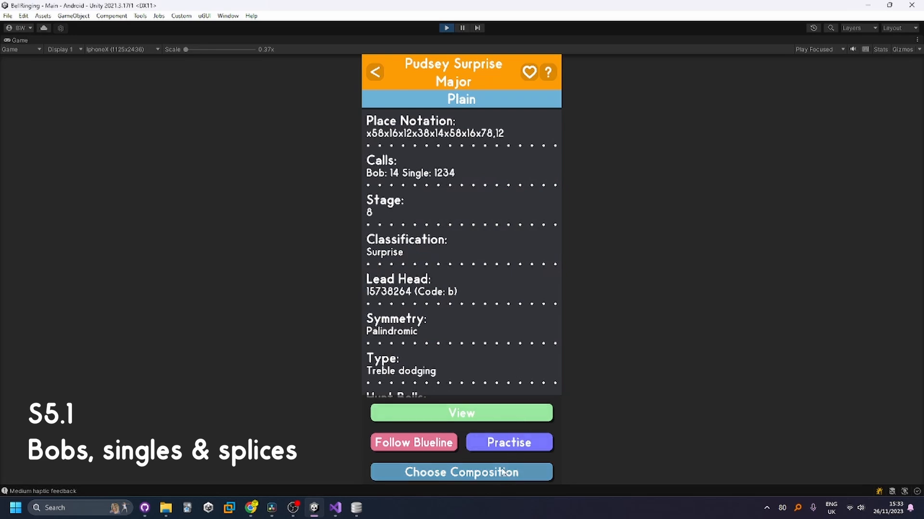
{"action": "left_click", "coordinate": [461, 472]}
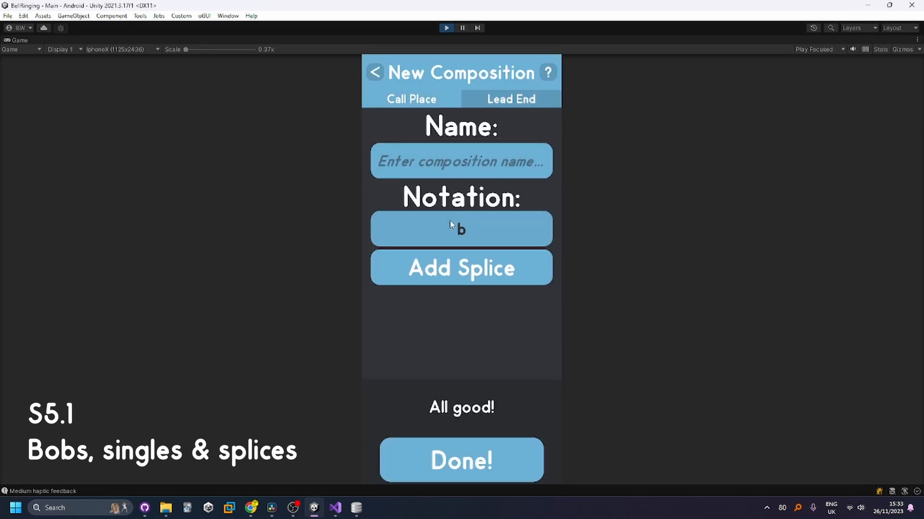
{"action": "type", "text": "sb"}
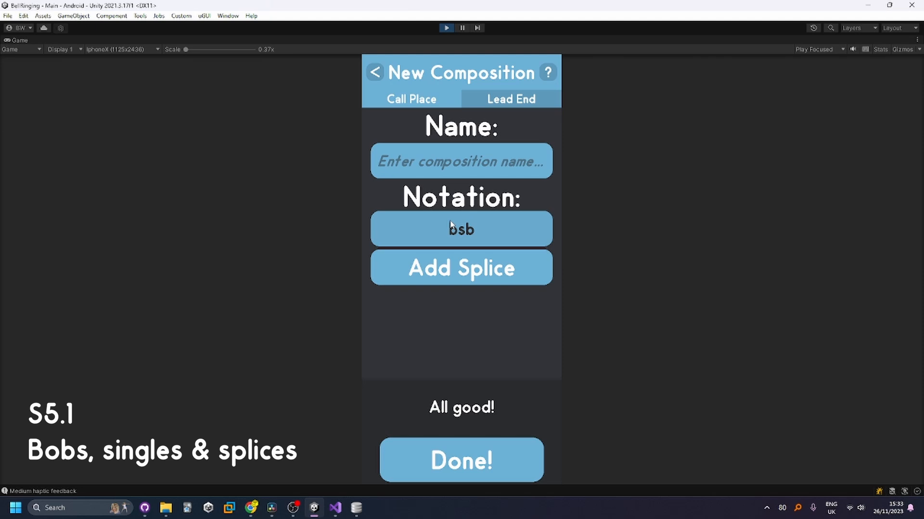
{"action": "type", "text": "3(p)s"}
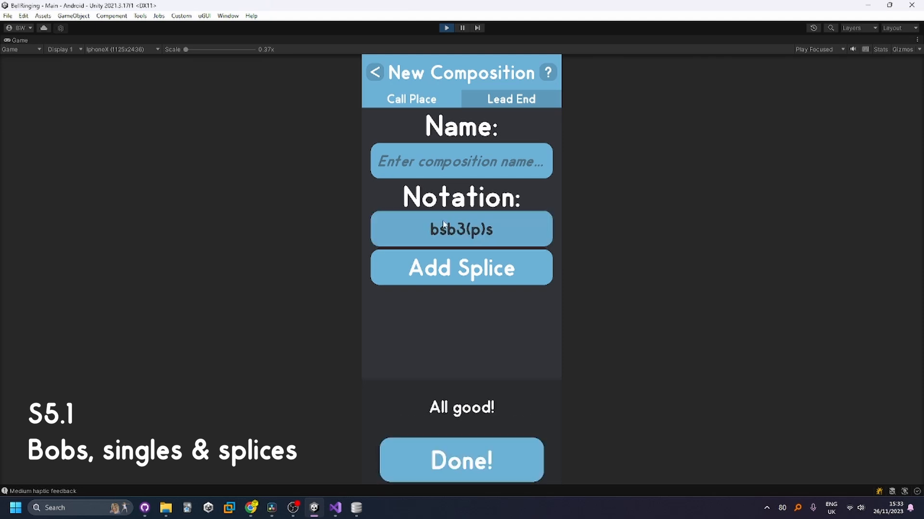
{"action": "left_click", "coordinate": [461, 228]}
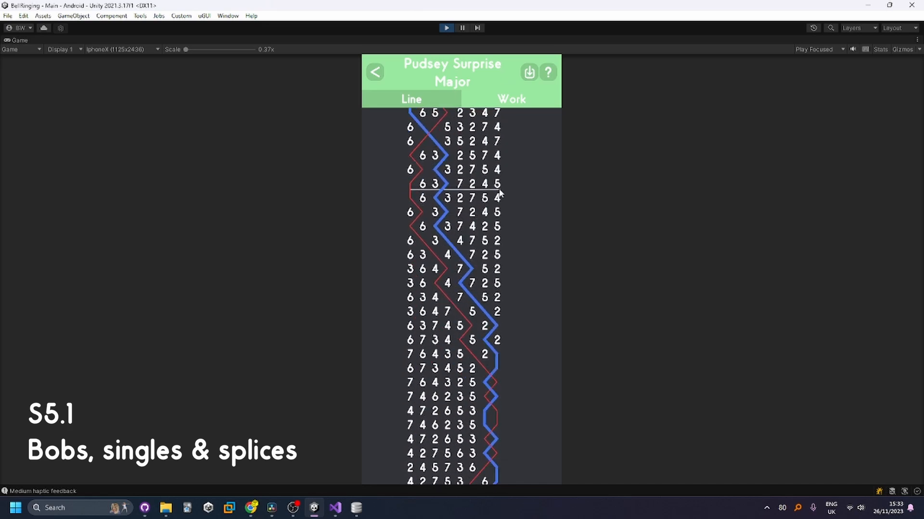
- Review Pudsey Surprise Major's calls and bell 8's work instructions, returning to saved compositions
{"action": "scroll", "scroll_direction": "down", "scroll_amount": 3}
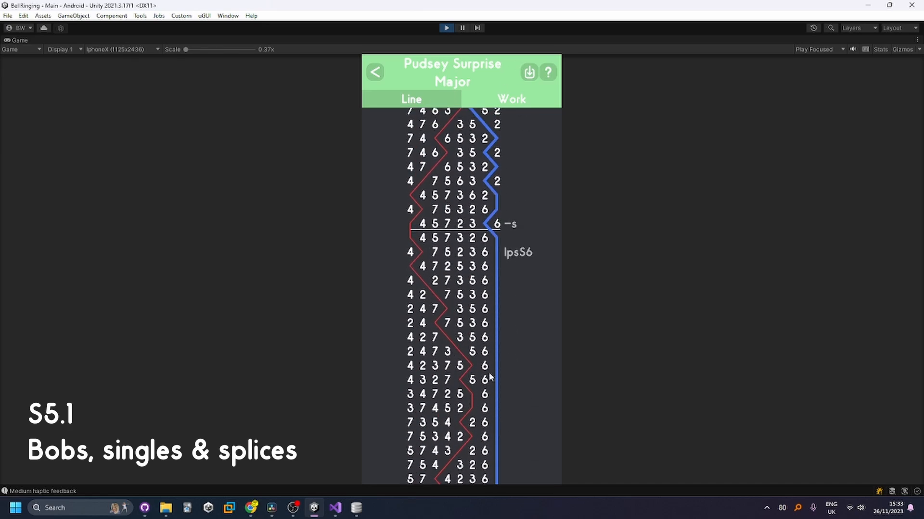
{"action": "left_click", "coordinate": [510, 98]}
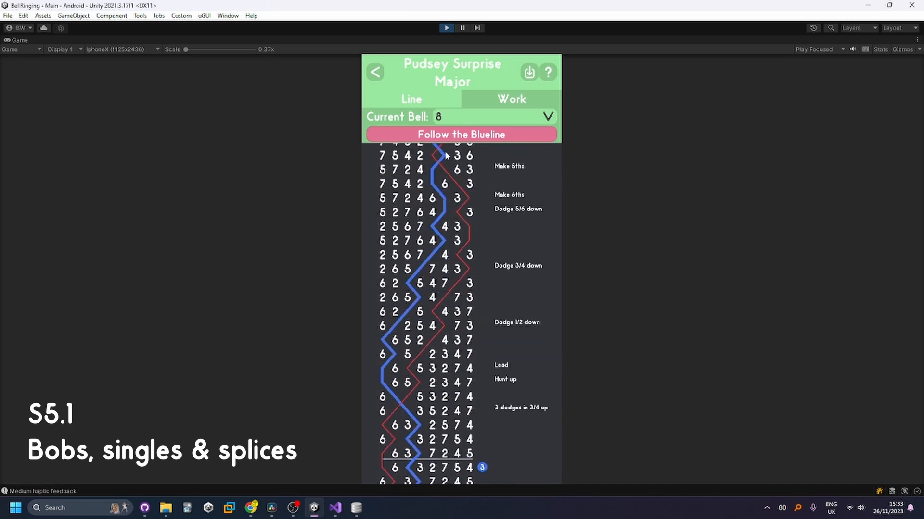
{"action": "scroll", "scroll_direction": "down", "scroll_amount": 3}
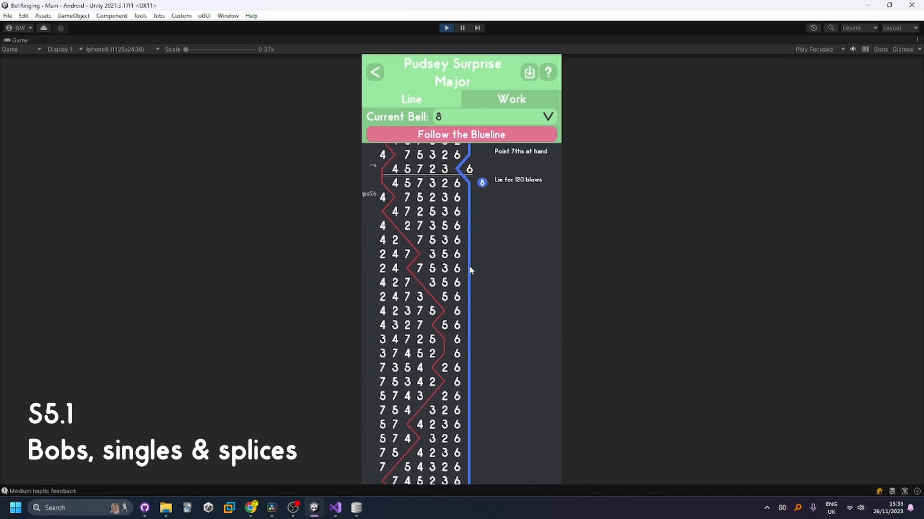
{"action": "scroll", "scroll_direction": "down", "scroll_amount": 3}
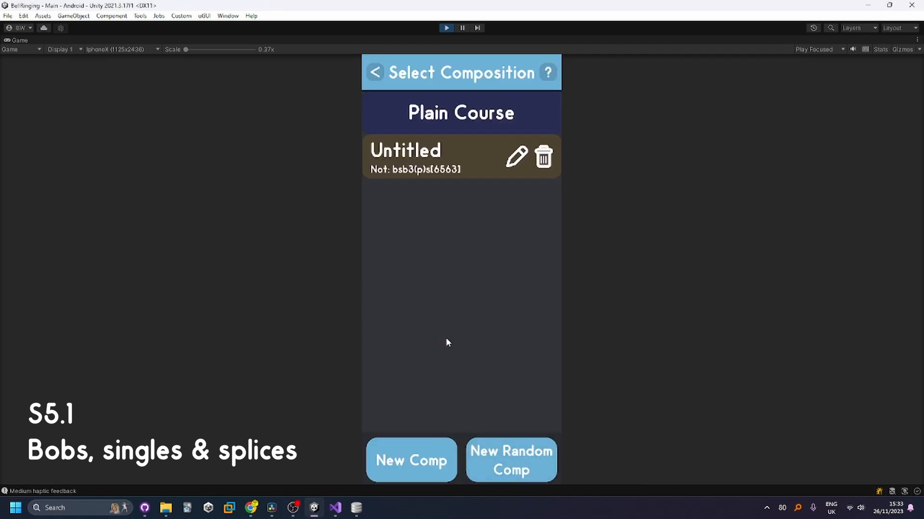
- Create a composition with notation 'iom', save it and scroll through its lines
{"action": "left_click", "coordinate": [410, 461]}
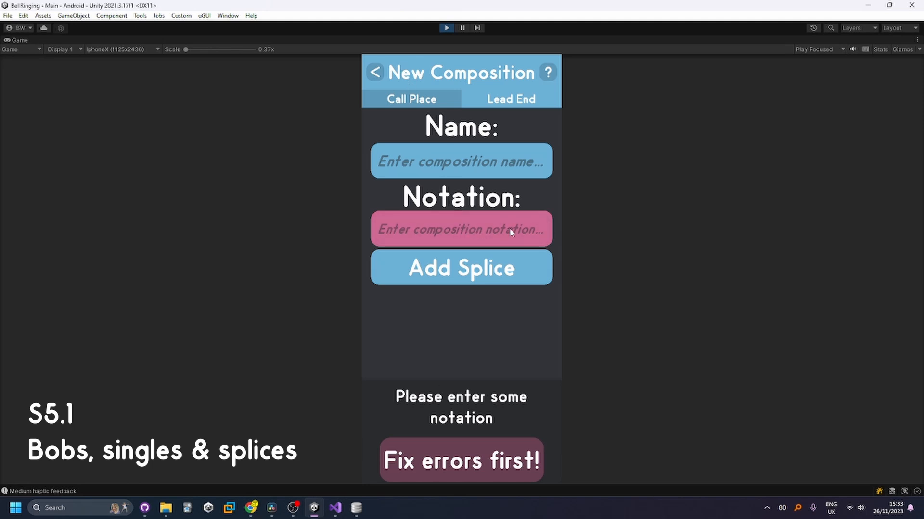
{"action": "type", "text": "iom"}
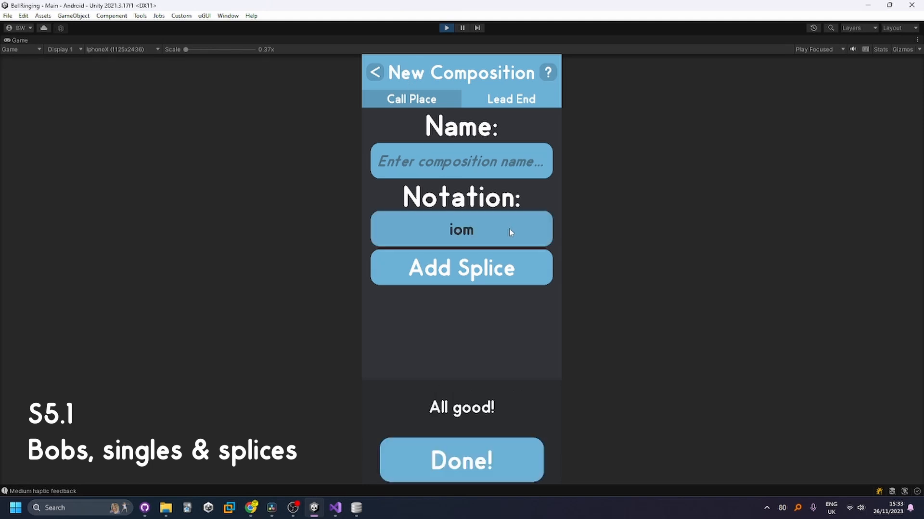
{"action": "left_click", "coordinate": [461, 460]}
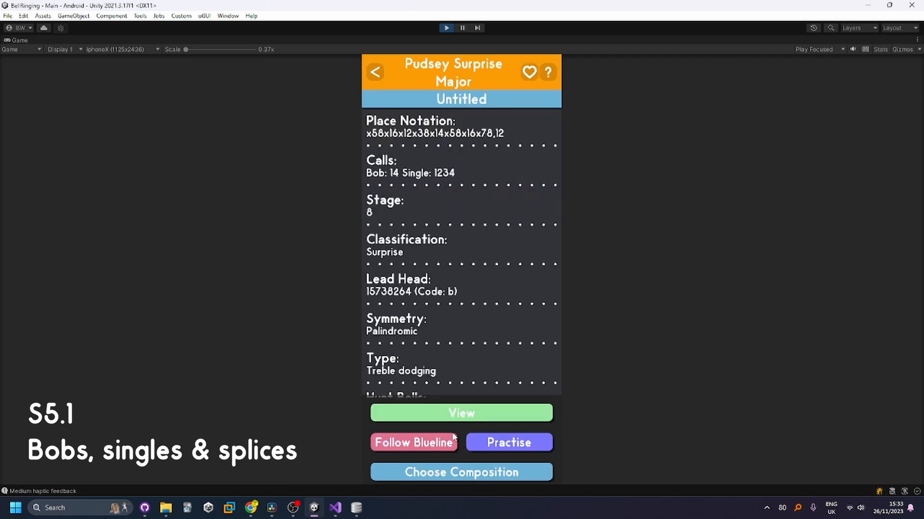
{"action": "left_click", "coordinate": [461, 412]}
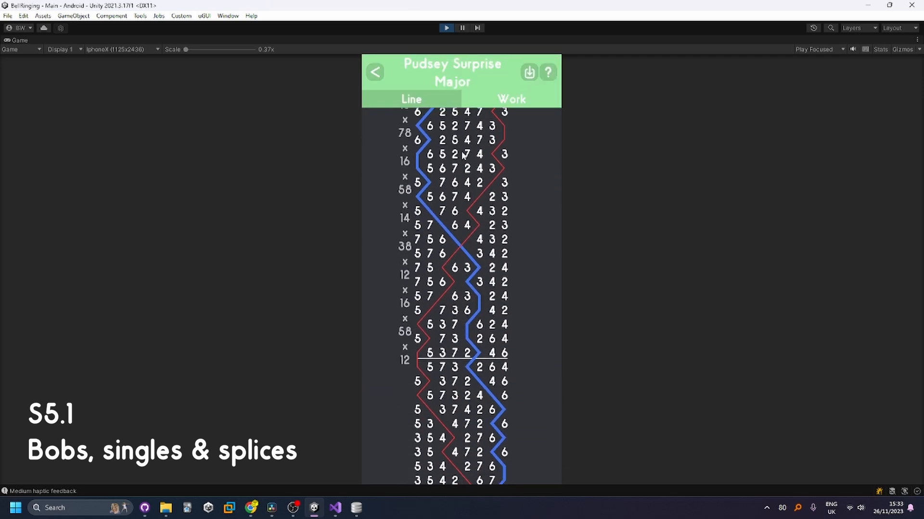
{"action": "scroll", "scroll_direction": "down", "scroll_amount": 3}
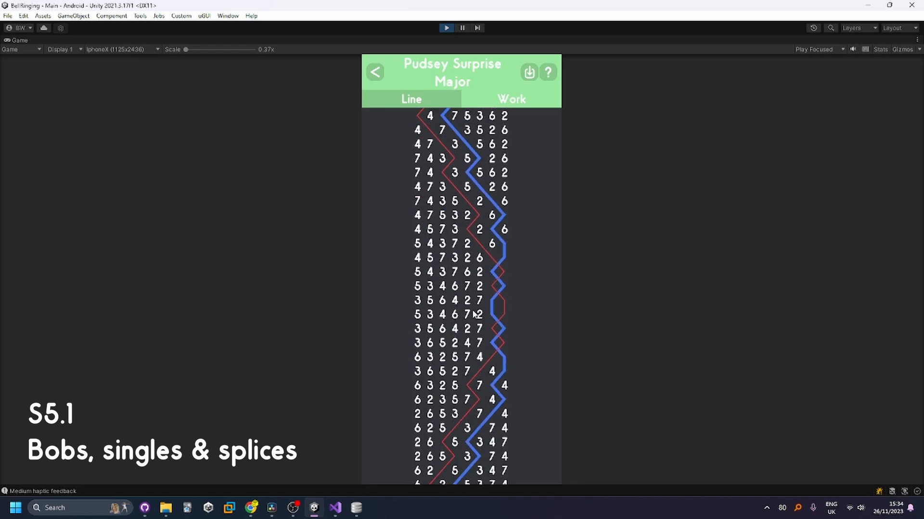
{"action": "scroll", "scroll_direction": "down", "scroll_amount": 3}
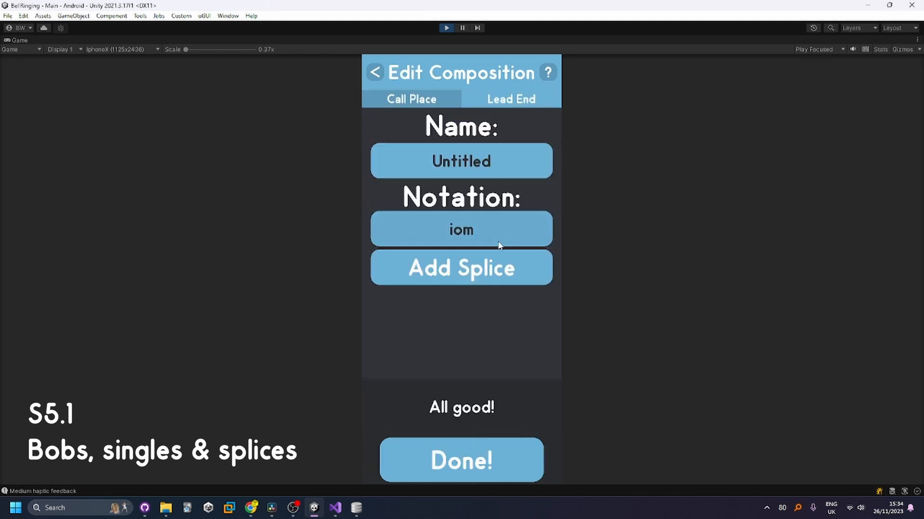
{"action": "mouse_move", "coordinate": [517, 222]}
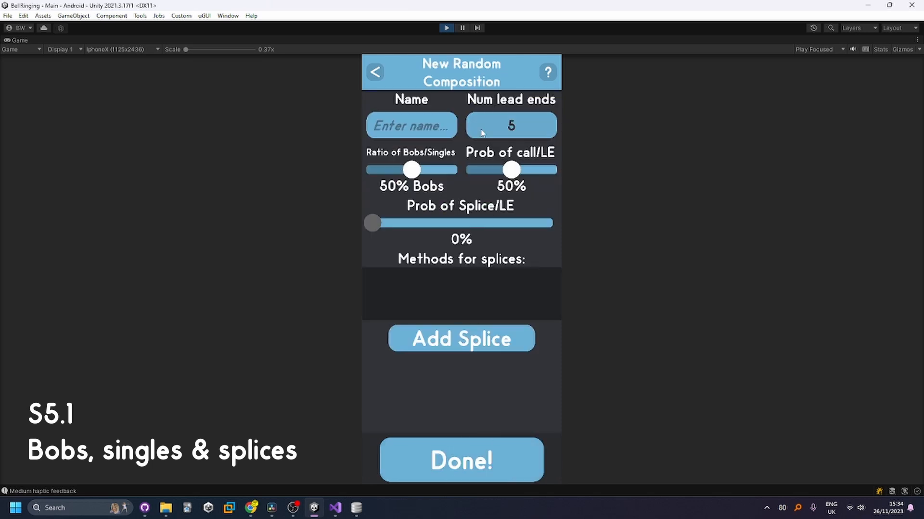
- Generate a random composition with 73% bobs, 73% call chance and Cambridge/Durham splices
{"action": "left_click_drag", "start_coordinate": [412, 170], "coordinate": [431, 170]}
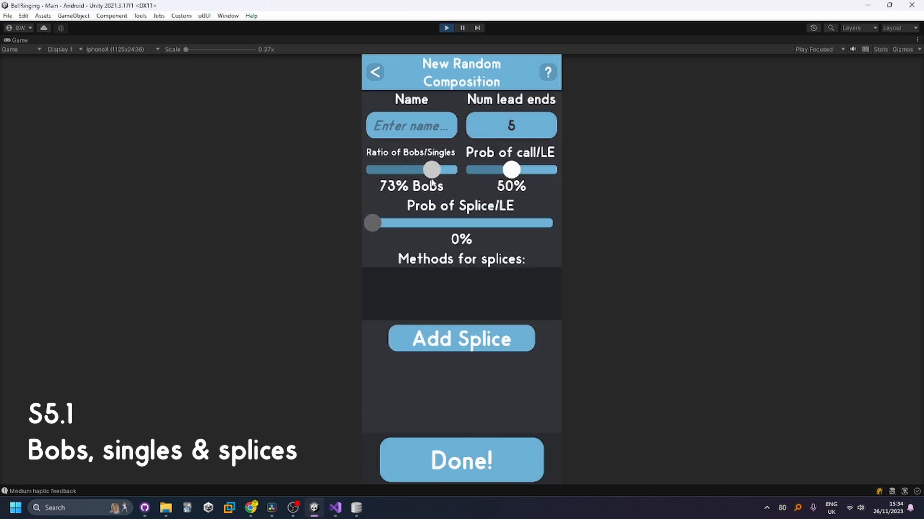
{"action": "left_click_drag", "start_coordinate": [511, 170], "coordinate": [531, 170]}
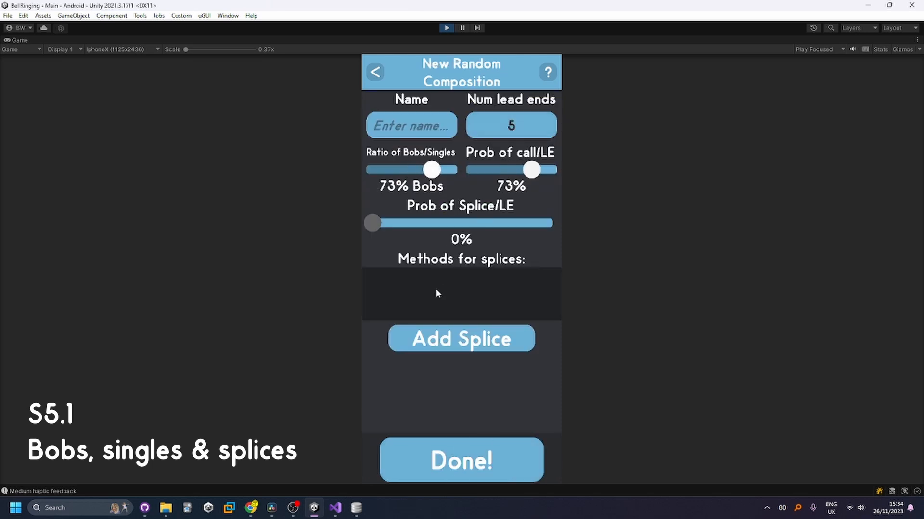
{"action": "left_click", "coordinate": [461, 339]}
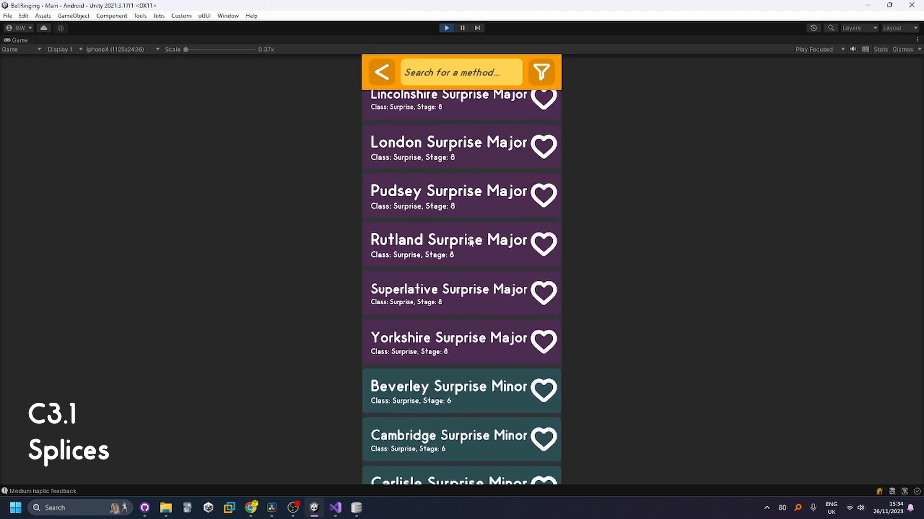
{"action": "scroll", "scroll_direction": "down", "scroll_amount": 3}
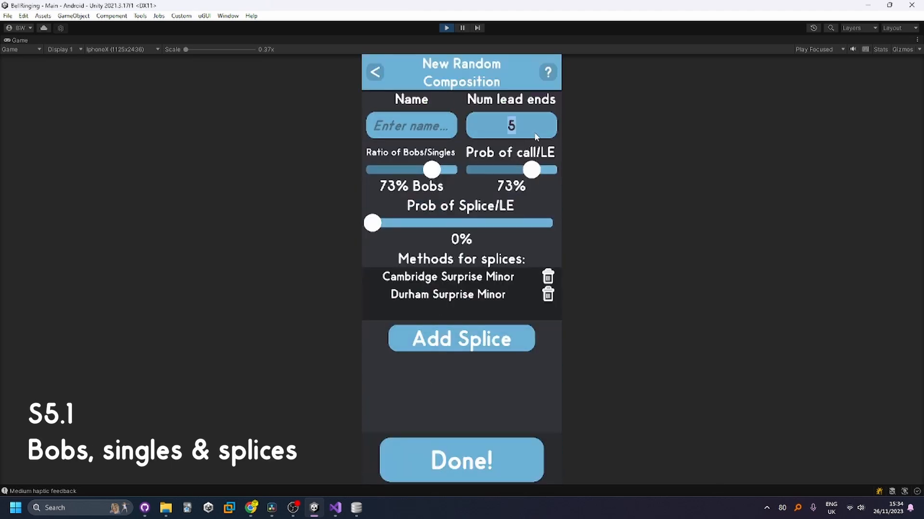
{"action": "left_click", "coordinate": [461, 460]}
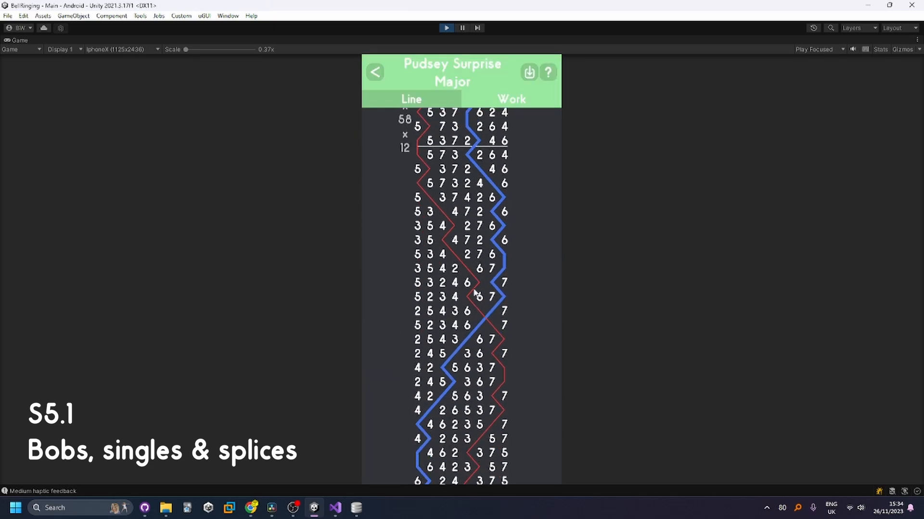
{"action": "scroll", "scroll_direction": "down", "scroll_amount": 3}
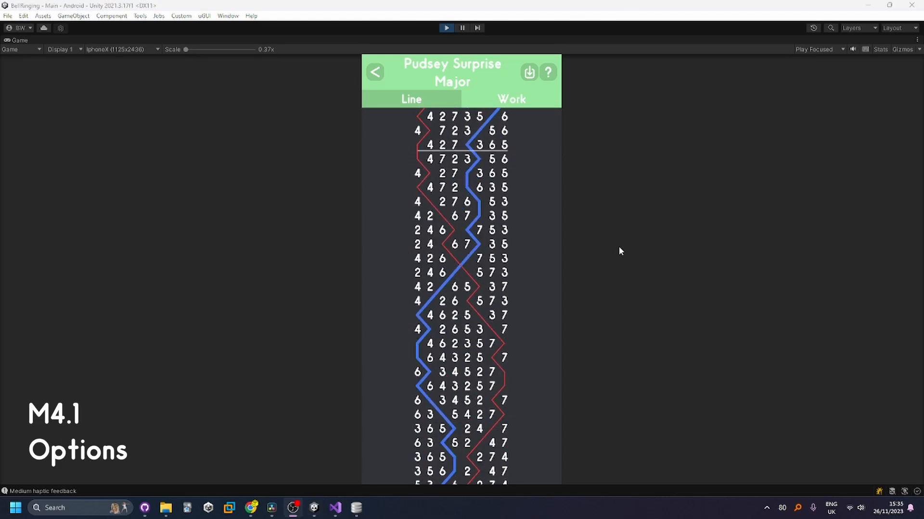
- Enable Haptic Feedback in the app options
{"action": "left_click", "coordinate": [374, 72]}
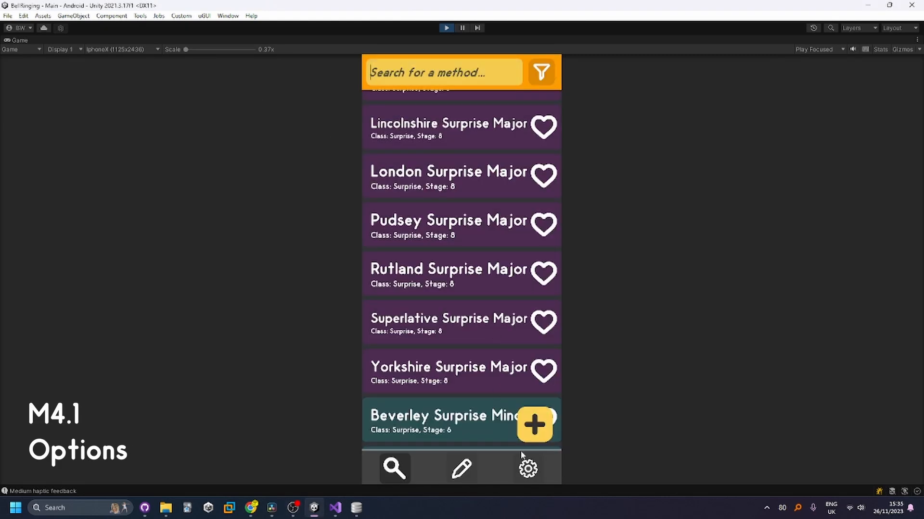
{"action": "left_click", "coordinate": [526, 468]}
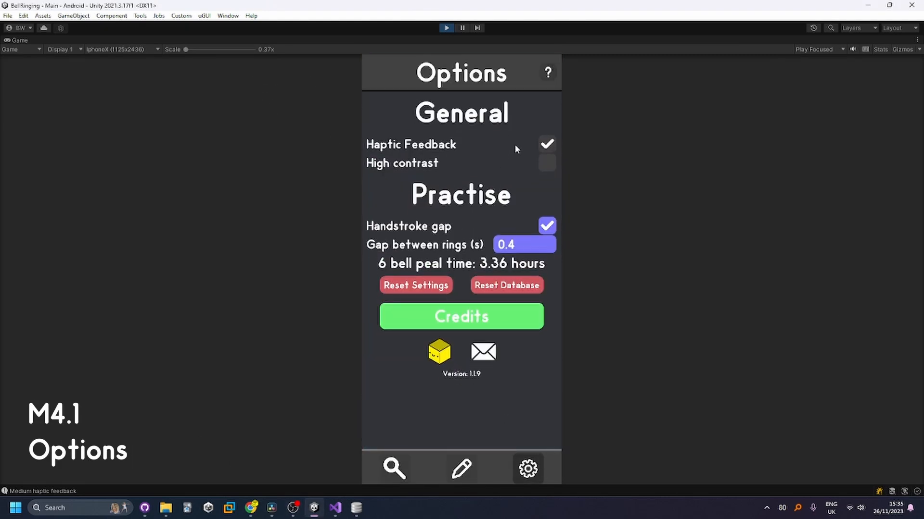
{"action": "left_click", "coordinate": [546, 144]}
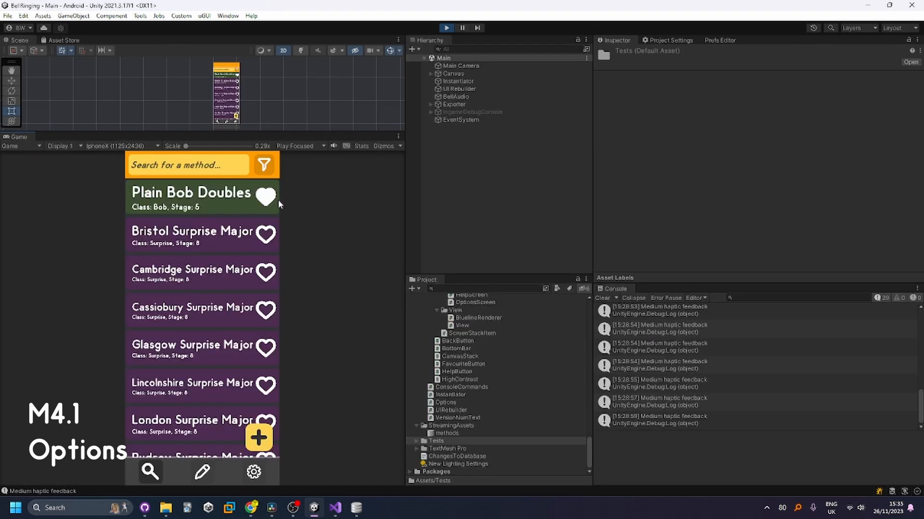
- Reopen the Options screen and switch on high contrast mode
{"action": "left_click", "coordinate": [194, 233]}
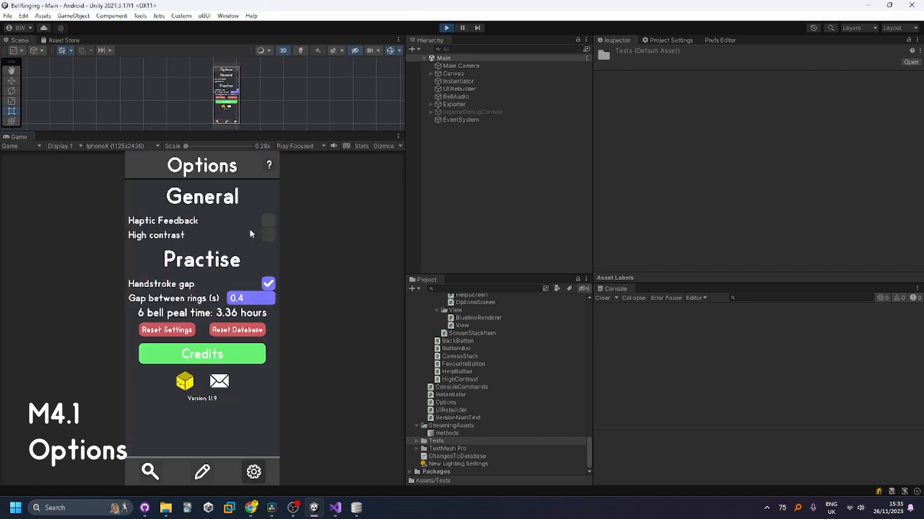
{"action": "left_click", "coordinate": [149, 472]}
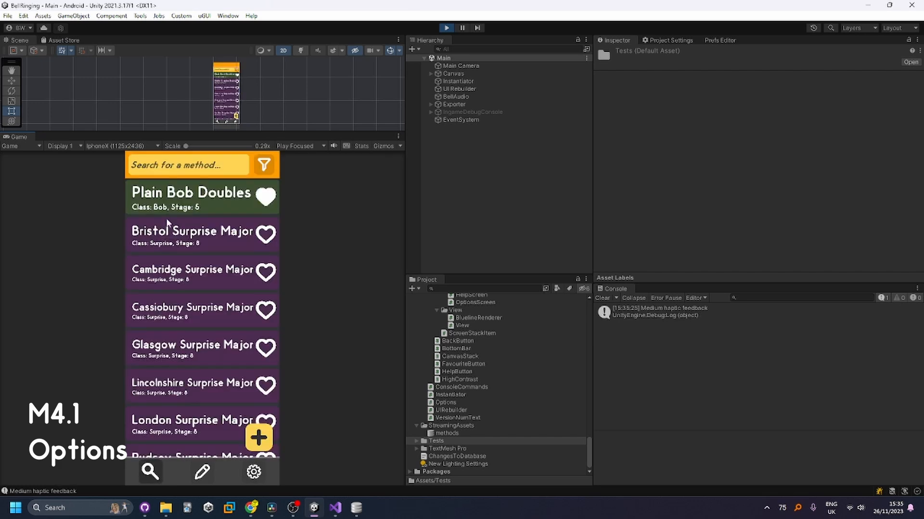
{"action": "left_click", "coordinate": [202, 233]}
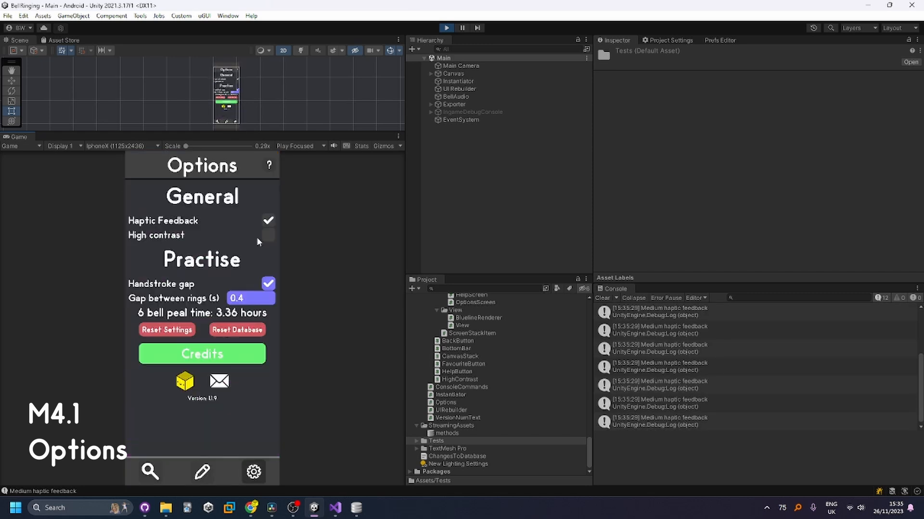
{"action": "left_click", "coordinate": [268, 235]}
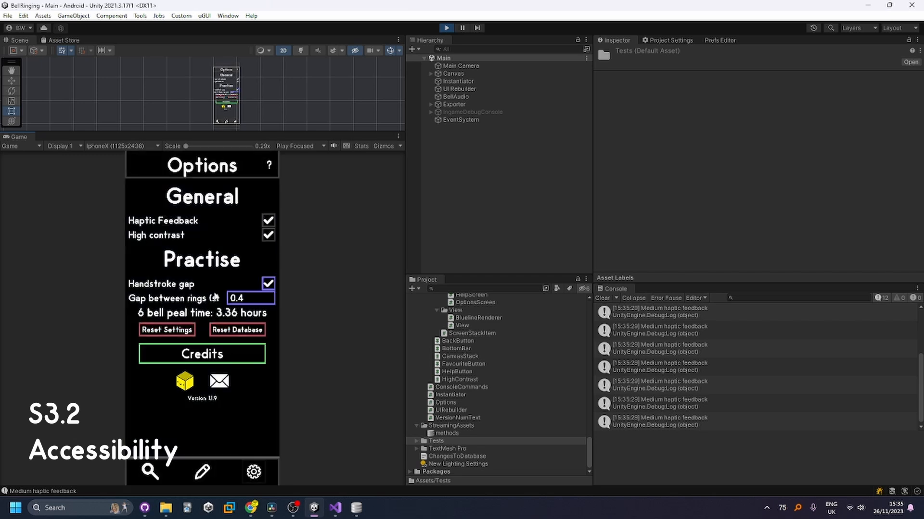
- View Glasgow Surprise Major's details, practice and composition screens, then disable high contrast
{"action": "left_click", "coordinate": [149, 472]}
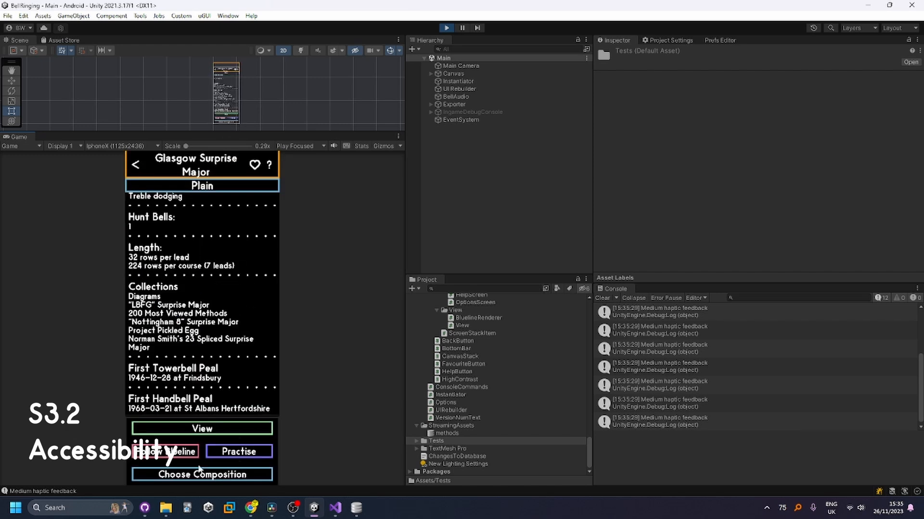
{"action": "left_click", "coordinate": [238, 452]}
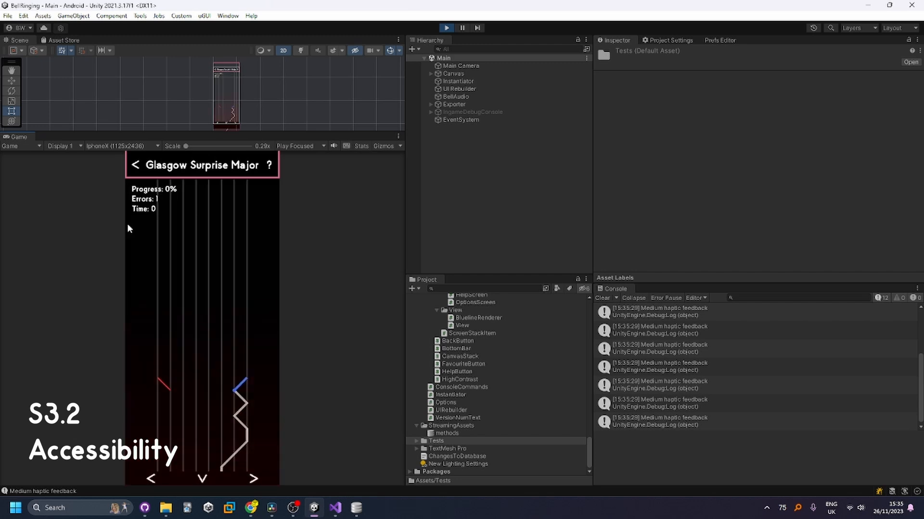
{"action": "left_click", "coordinate": [136, 165]}
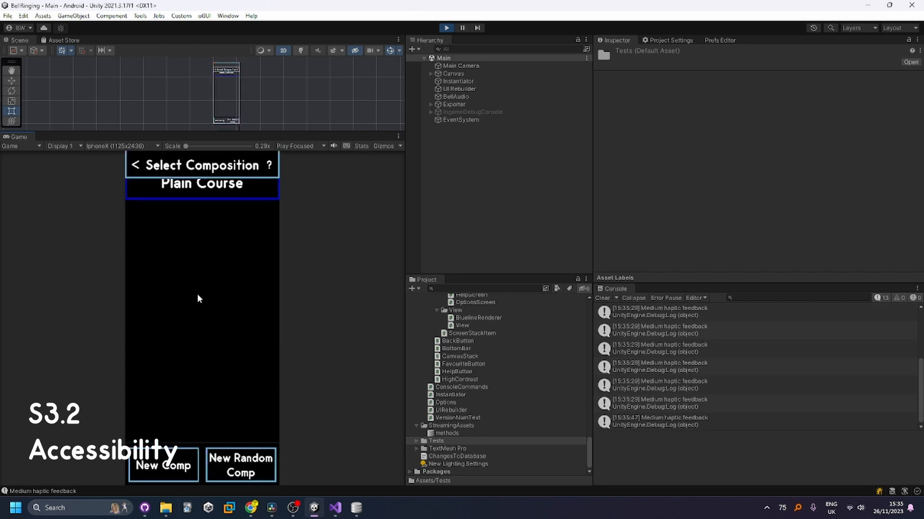
{"action": "left_click", "coordinate": [162, 464]}
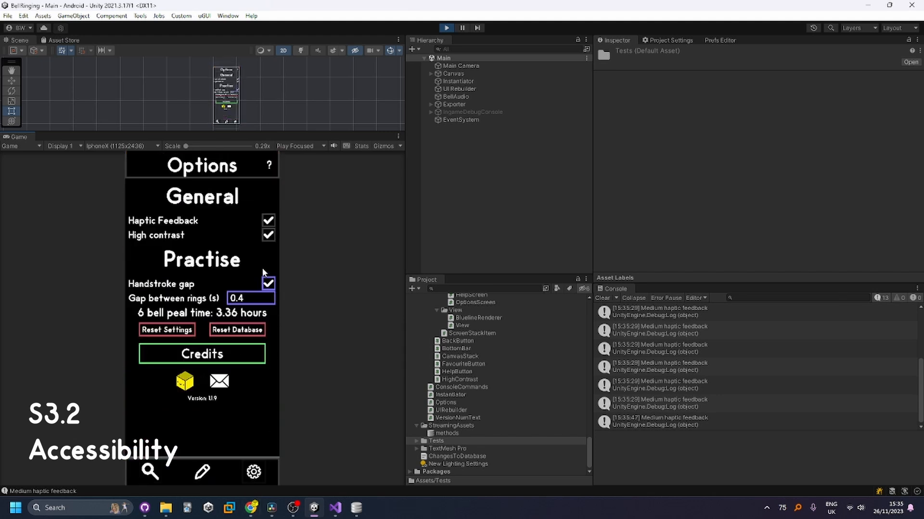
{"action": "left_click", "coordinate": [268, 235]}
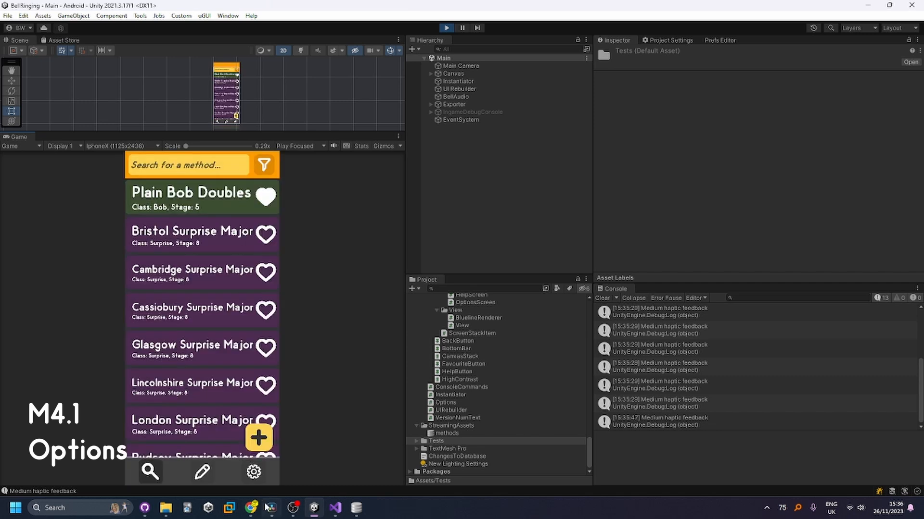
- Practise Plain Bob Doubles and set the gap between rings to 0.1 s
{"action": "left_click", "coordinate": [254, 472]}
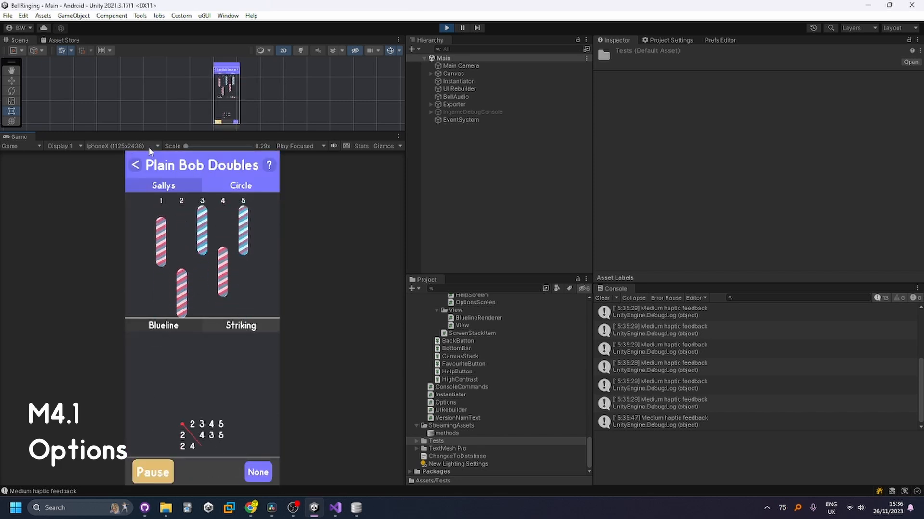
{"action": "left_click", "coordinate": [254, 472]}
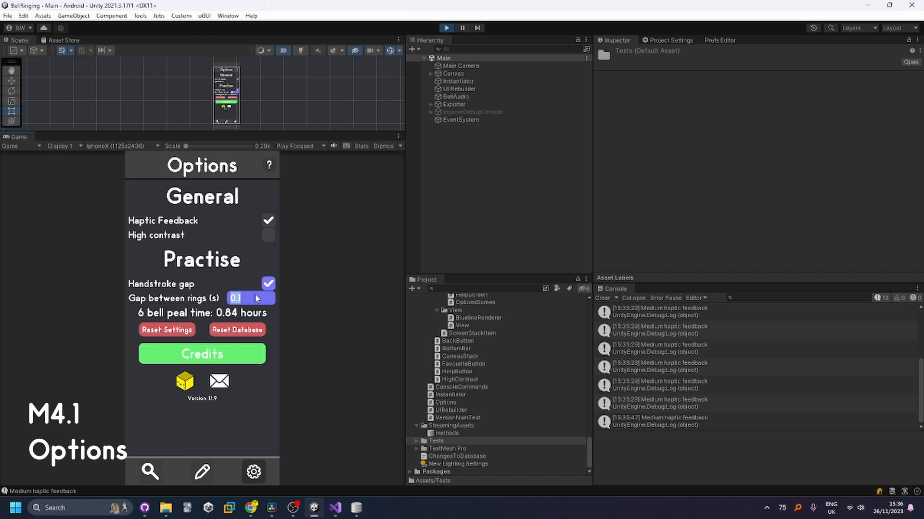
{"action": "left_click", "coordinate": [268, 235]}
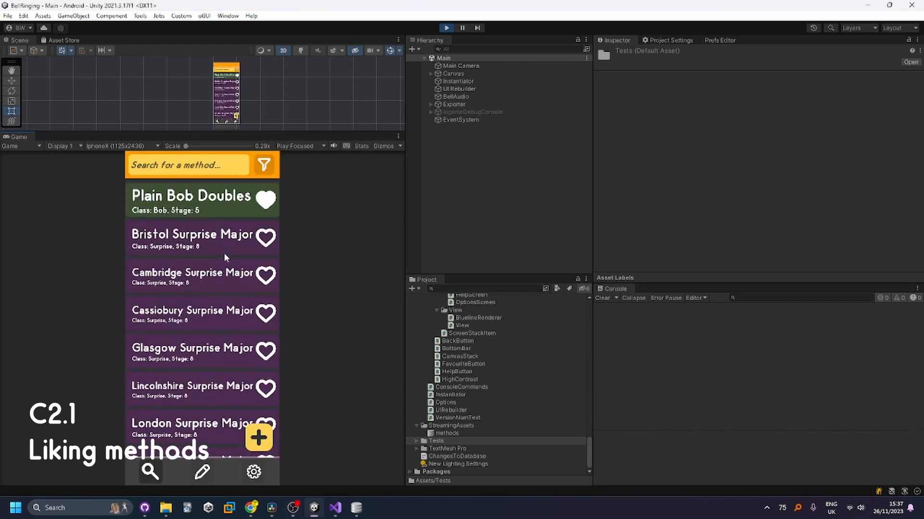
- Unlike Plain Bob Doubles, then open Lincolnshire Surprise Major's line view in Free Aspect
{"action": "left_click", "coordinate": [266, 199]}
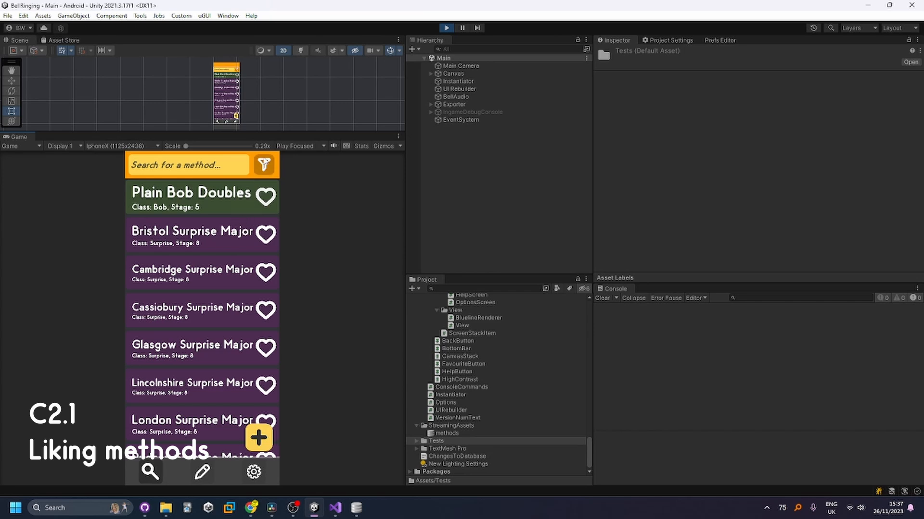
{"action": "scroll", "scroll_direction": "down", "scroll_amount": 3}
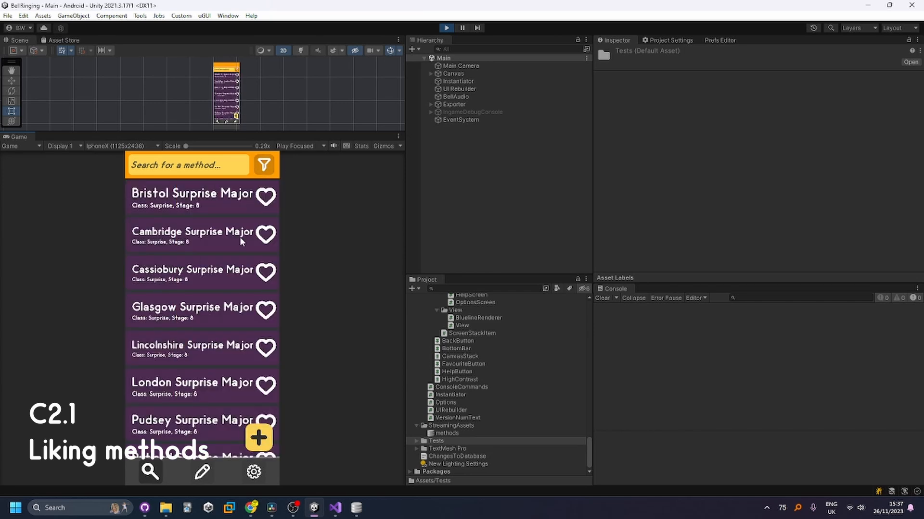
{"action": "scroll", "scroll_direction": "down", "scroll_amount": 3}
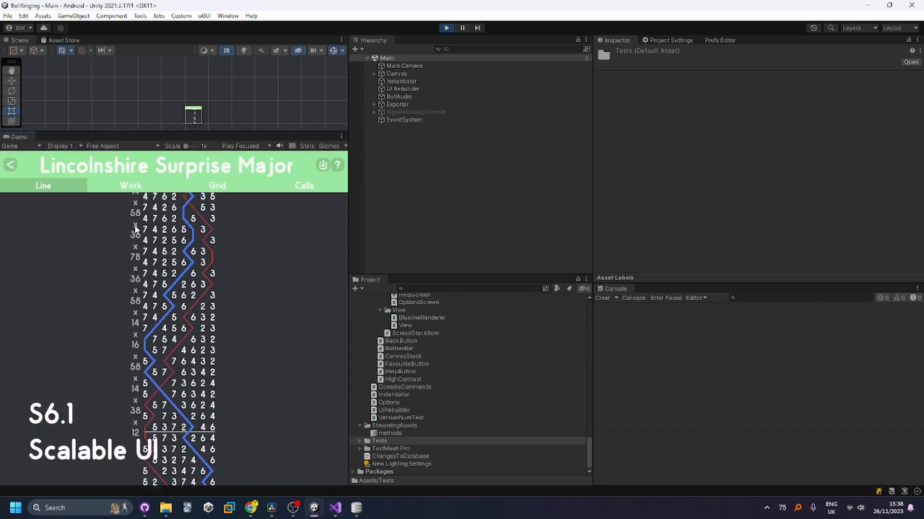
- Filter the method list and open the two-bell method Because Two
{"action": "left_click", "coordinate": [217, 186]}
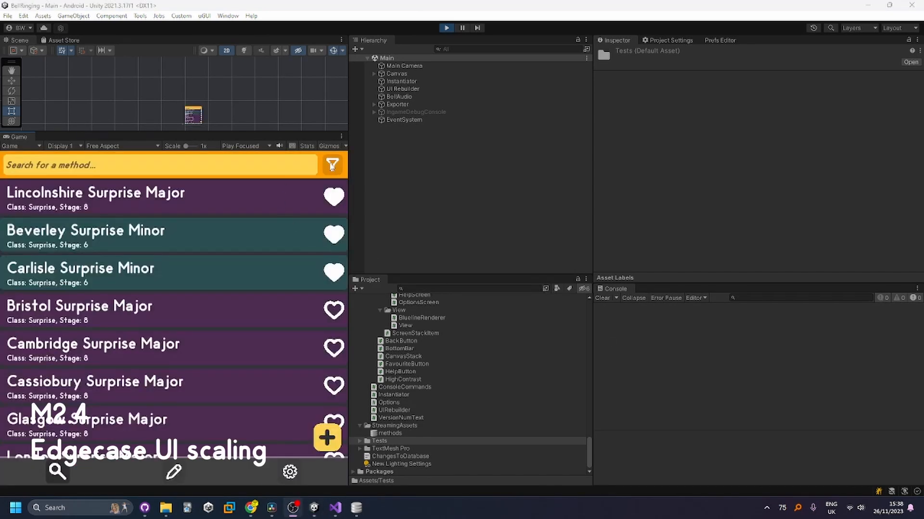
{"action": "left_click", "coordinate": [331, 165]}
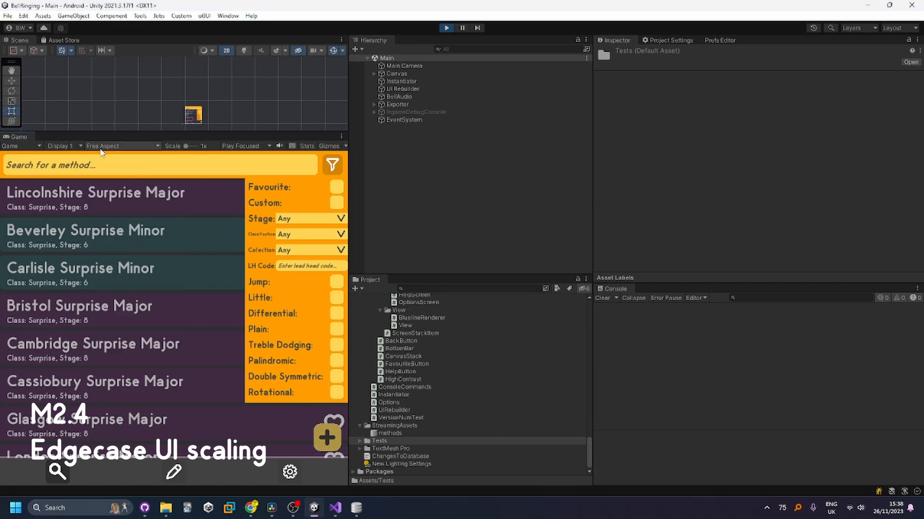
{"action": "left_click", "coordinate": [309, 218]}
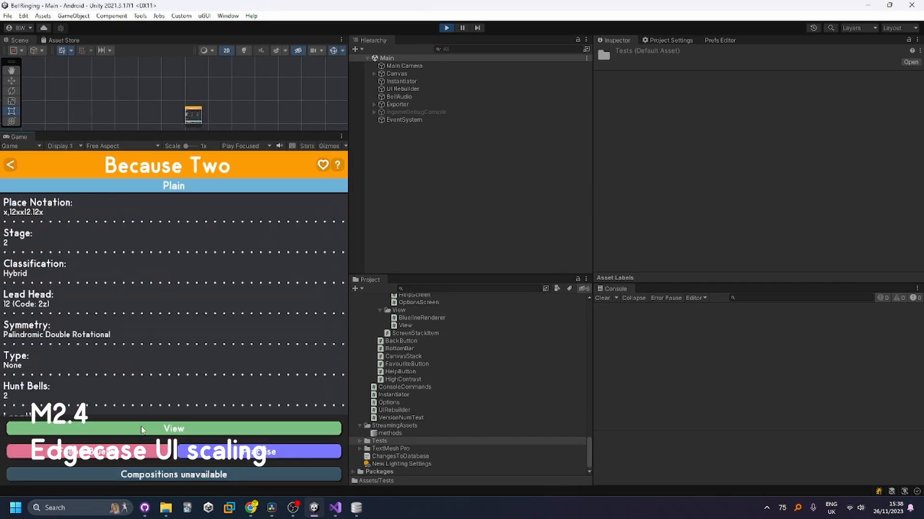
{"action": "left_click", "coordinate": [289, 185]}
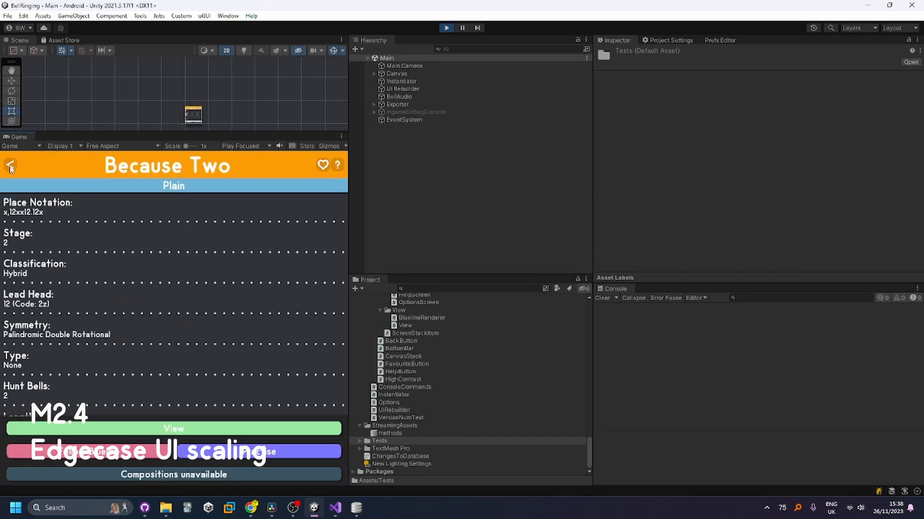
- Restart Play mode at iPhoneX resolution and return to the stage 20 methods
{"action": "left_click", "coordinate": [477, 28]}
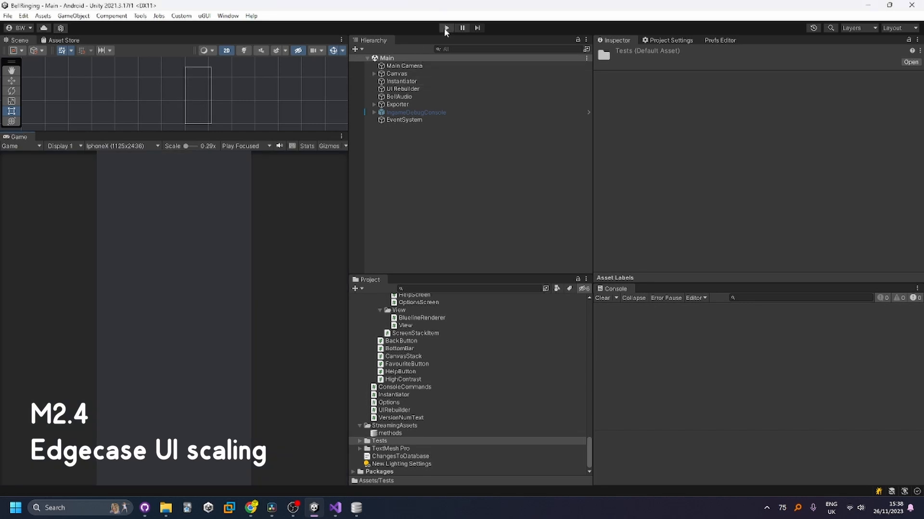
{"action": "left_click", "coordinate": [446, 28]}
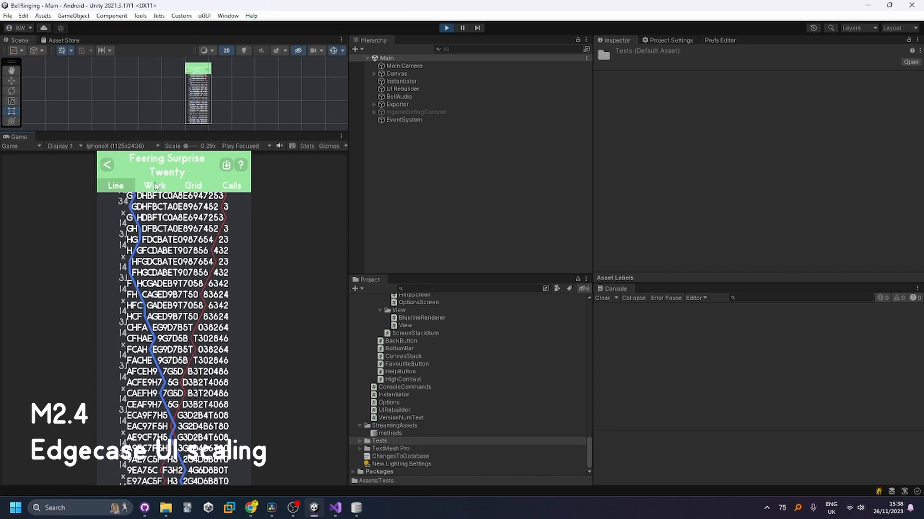
{"action": "left_click", "coordinate": [231, 186]}
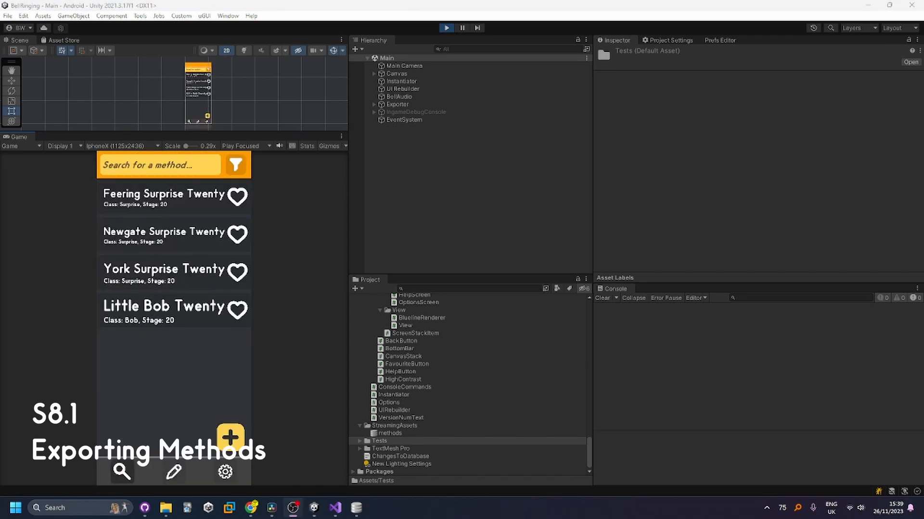
- Export Little Bob Twenty's line as Assets/Tests/test.png, then clear the stage filter
{"action": "left_click", "coordinate": [164, 306]}
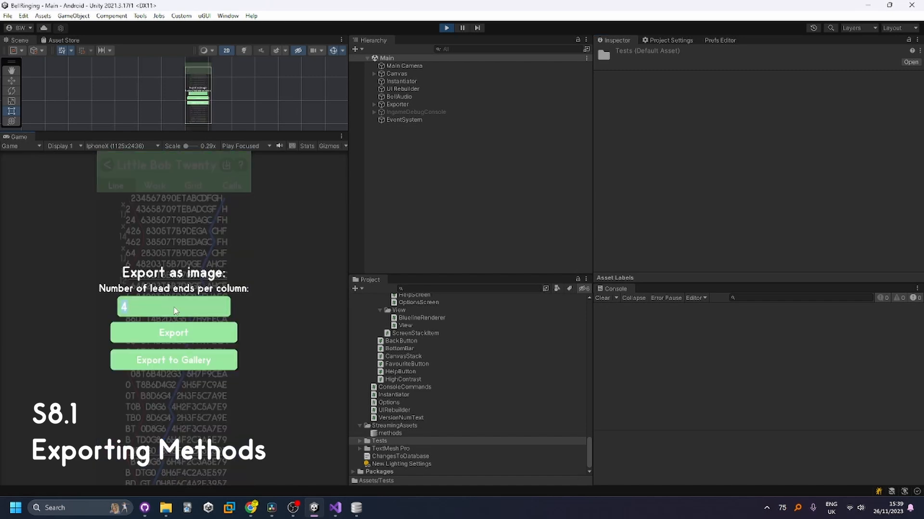
{"action": "type", "text": "20"}
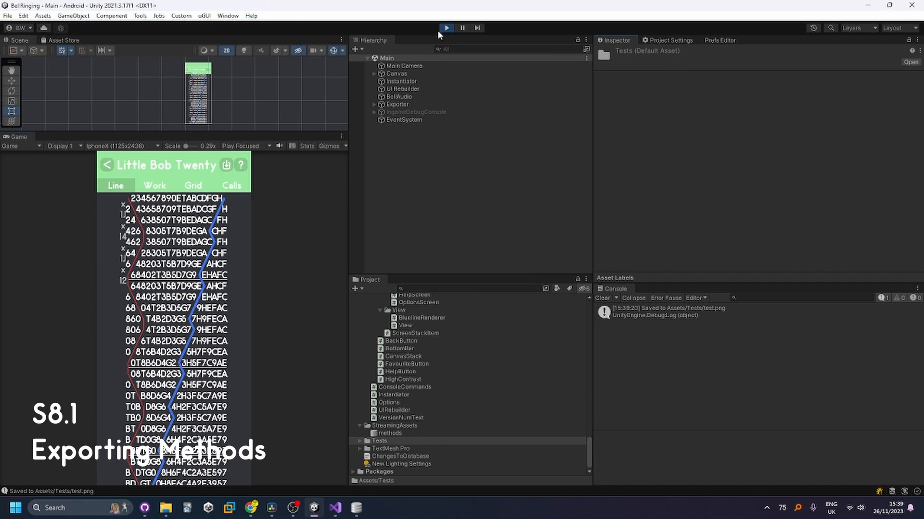
{"action": "mouse_move", "coordinate": [439, 35]}
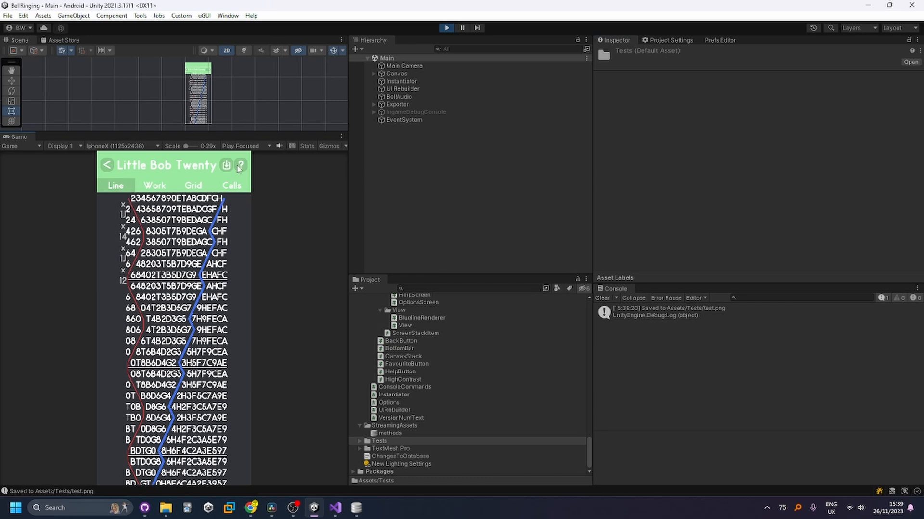
{"action": "left_click", "coordinate": [239, 165]}
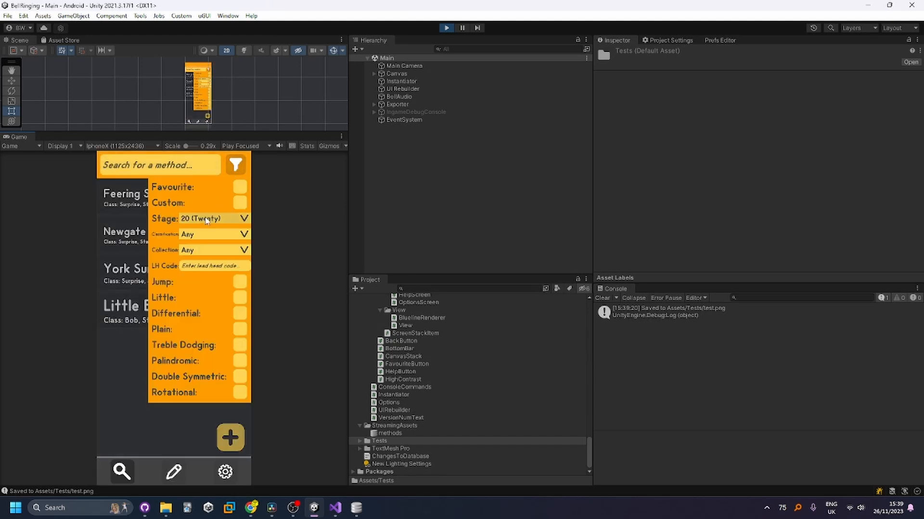
{"action": "left_click", "coordinate": [236, 165]}
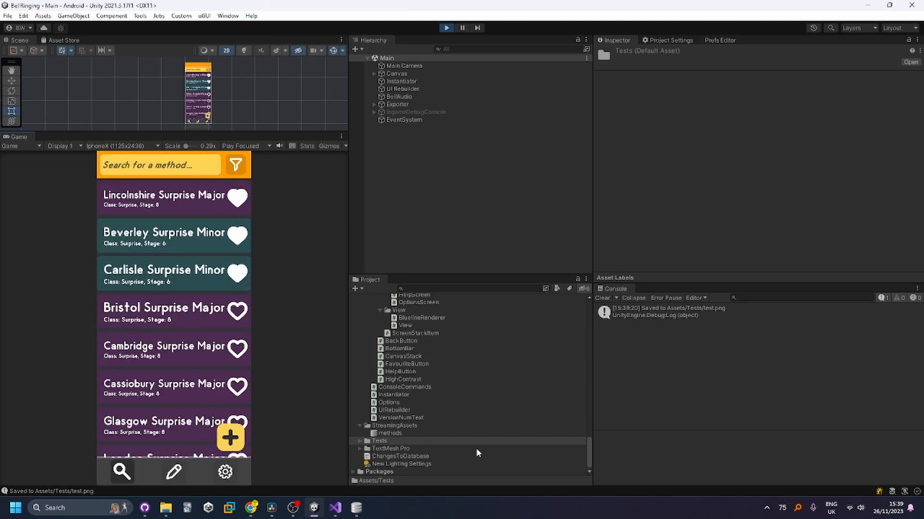